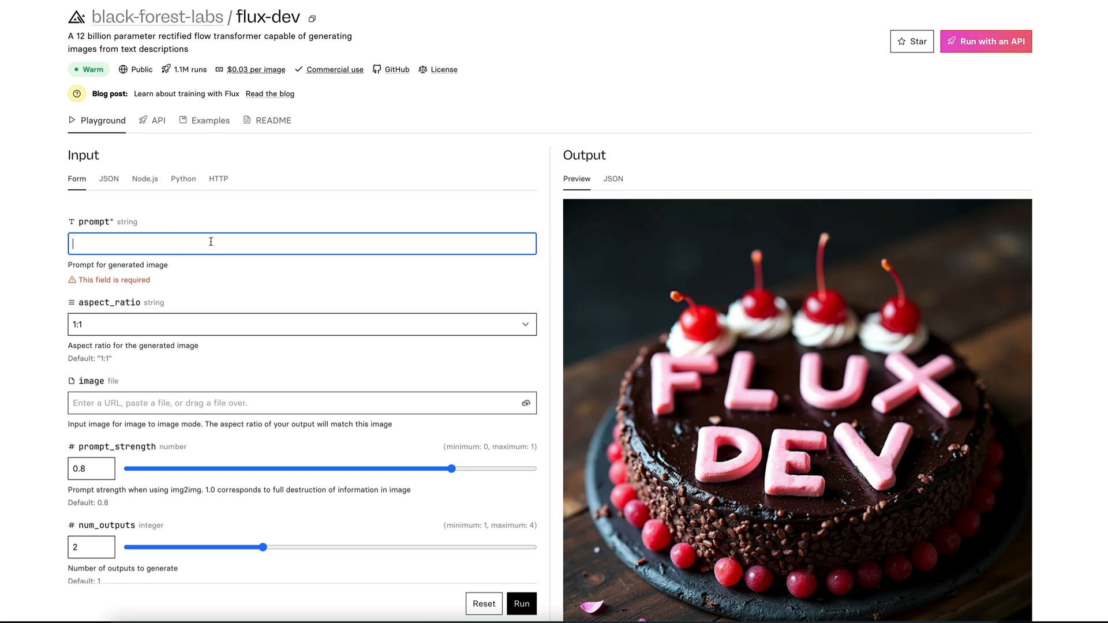
Enter the prompt for a close-up photo of a happy, scruffy 50-year-old clown with worn face paint
text(close up photo of a 50 year old happy clown, with partly worn face paint and slight scruffy appearance.)
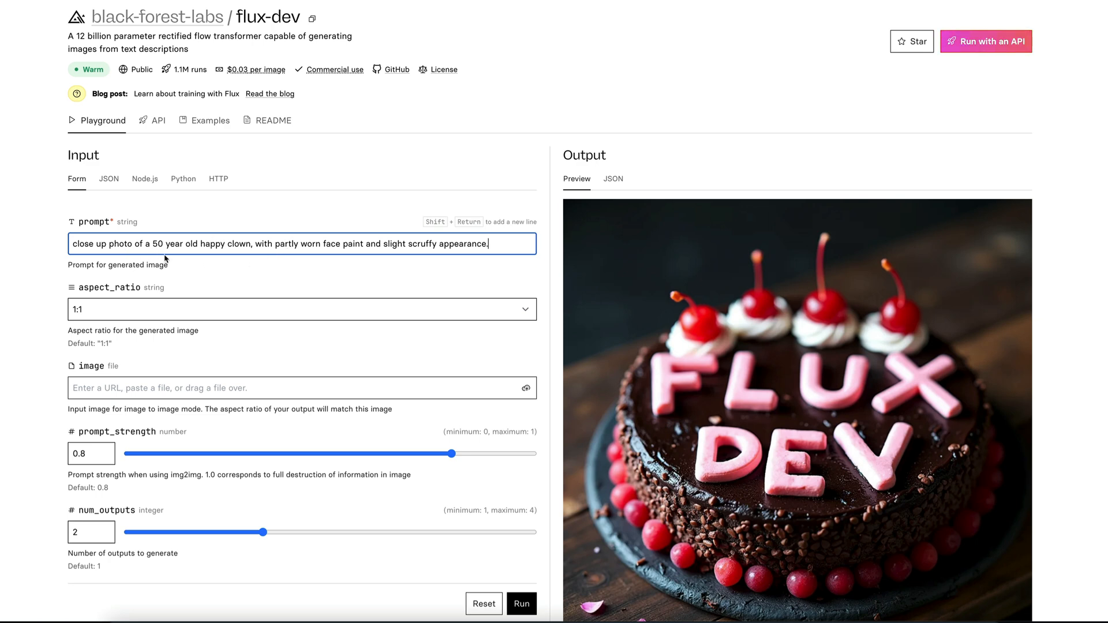
mouse_move(320, 252)
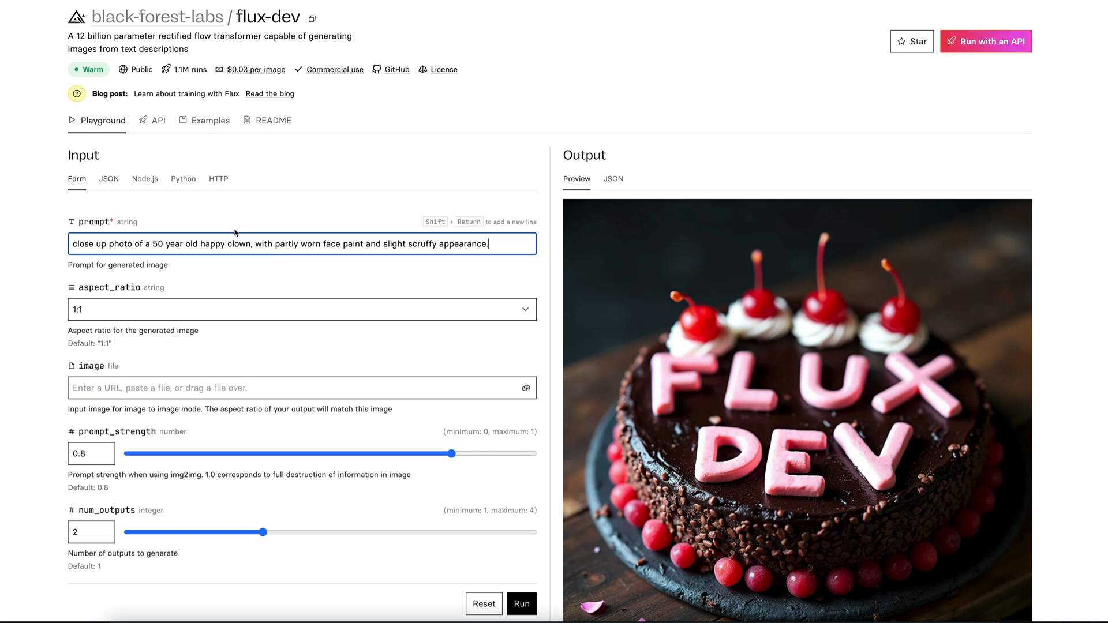
scroll(down, 3)
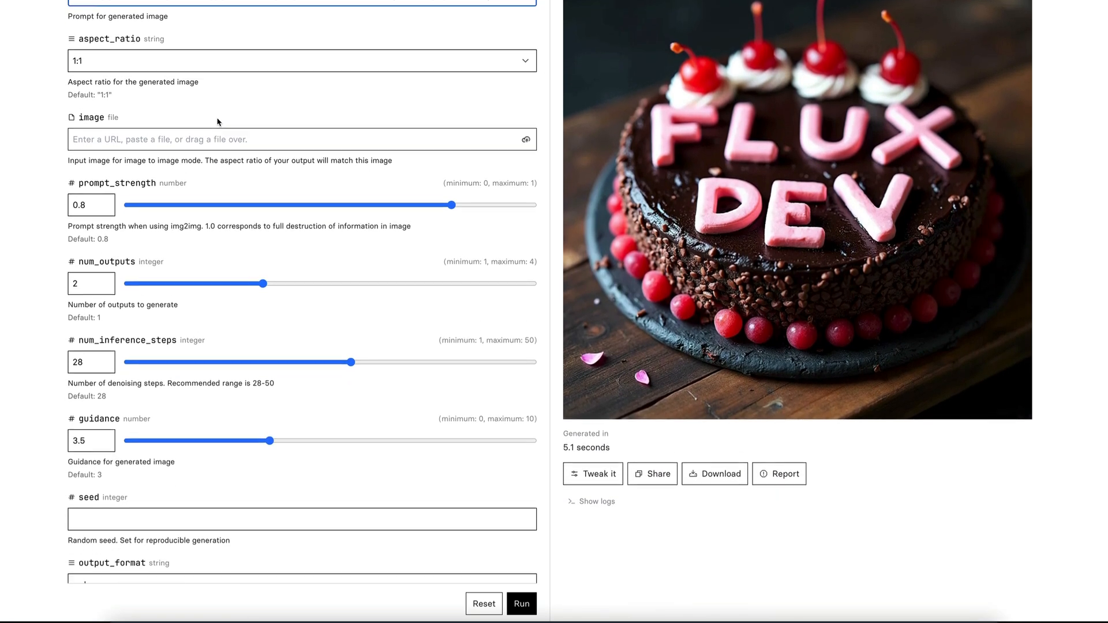
scroll(down, 3)
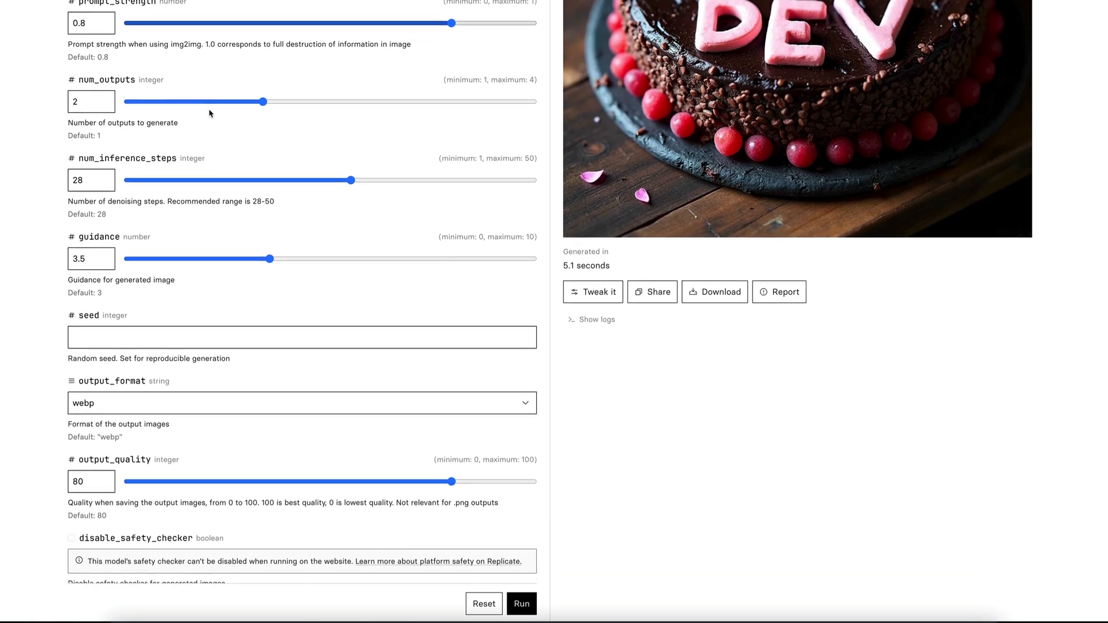
scroll(down, 3)
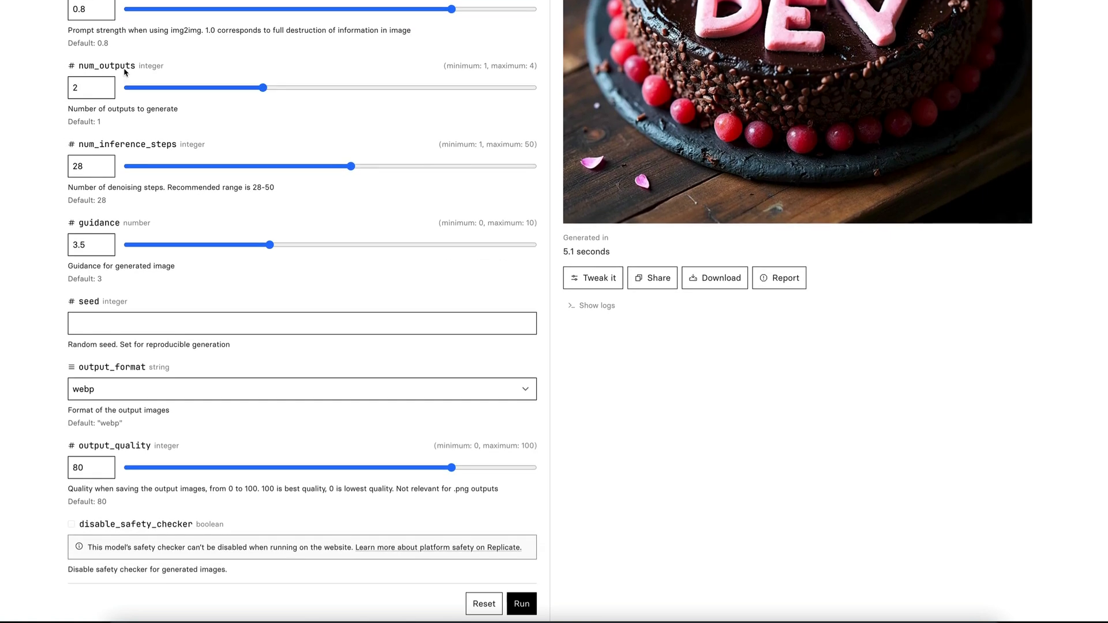
mouse_move(139, 163)
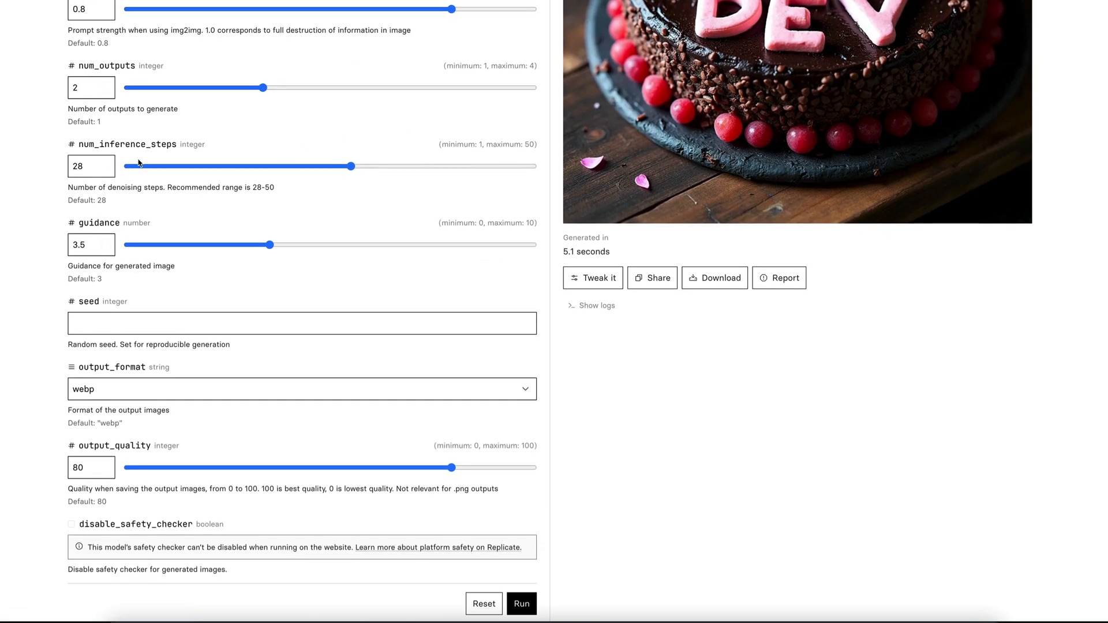
scroll(down, 3)
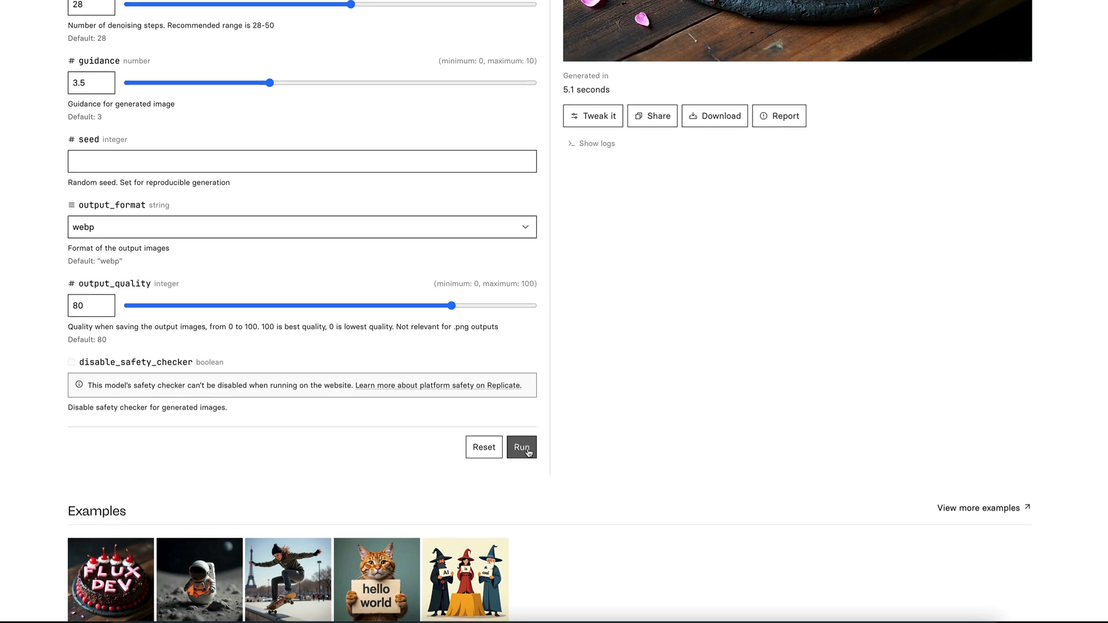
Run flux-dev and review both outputs: a hat-wearing clown and a red-haired clown
click(522, 447)
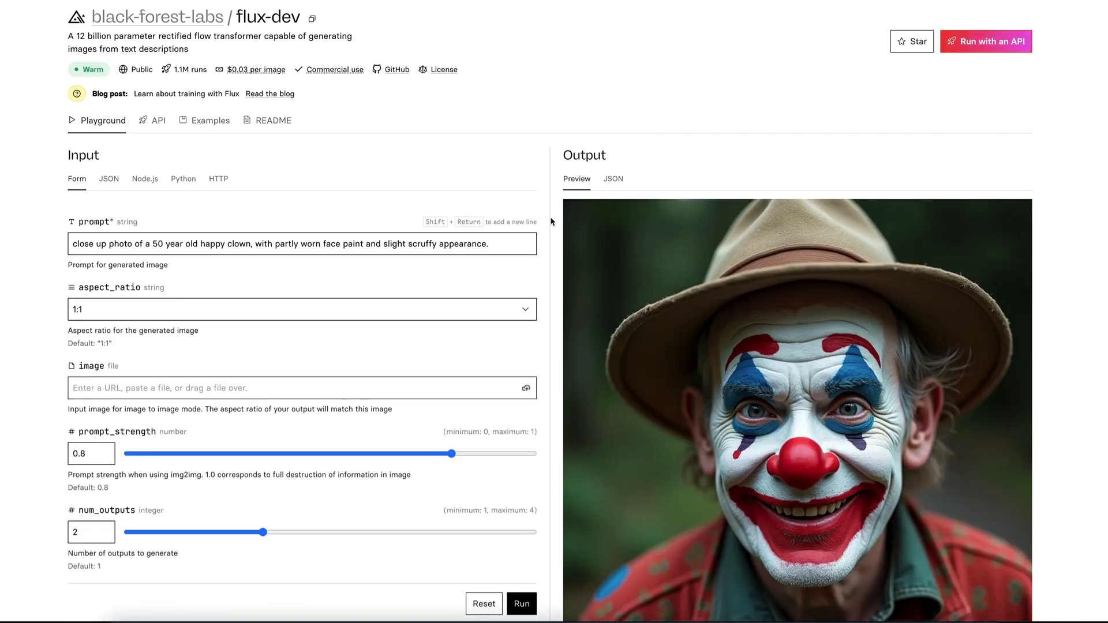
scroll(down, 3)
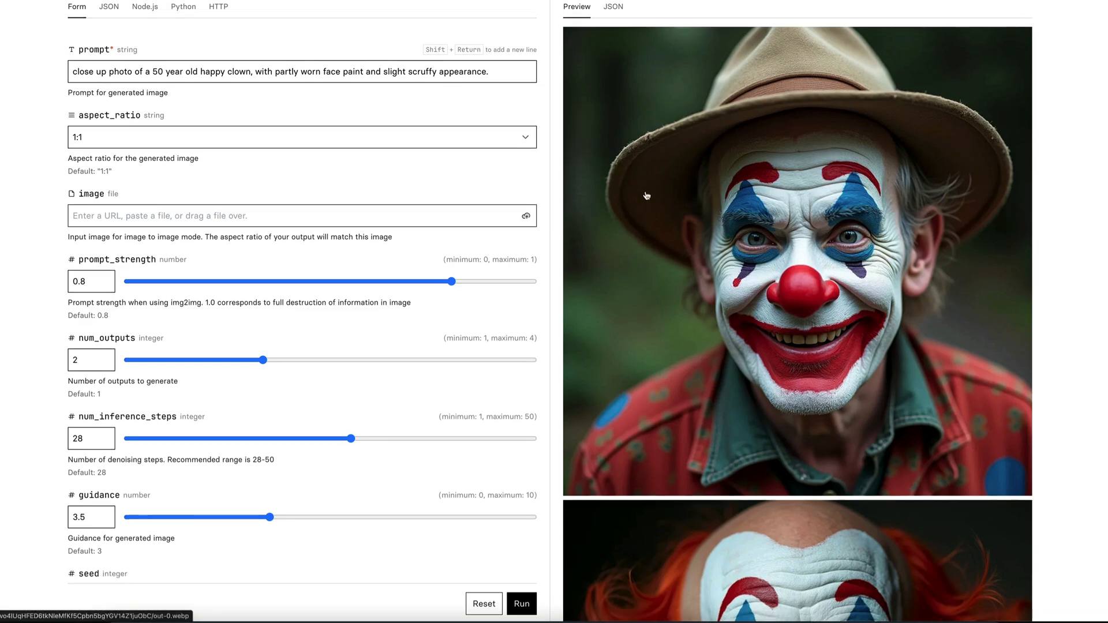
scroll(down, 3)
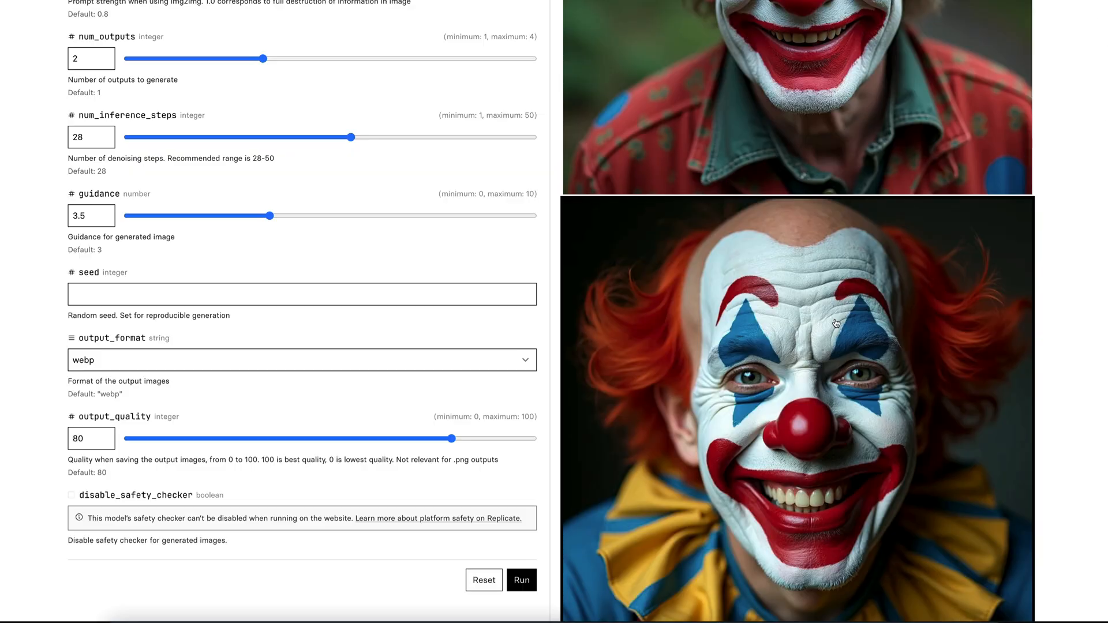
scroll(down, 3)
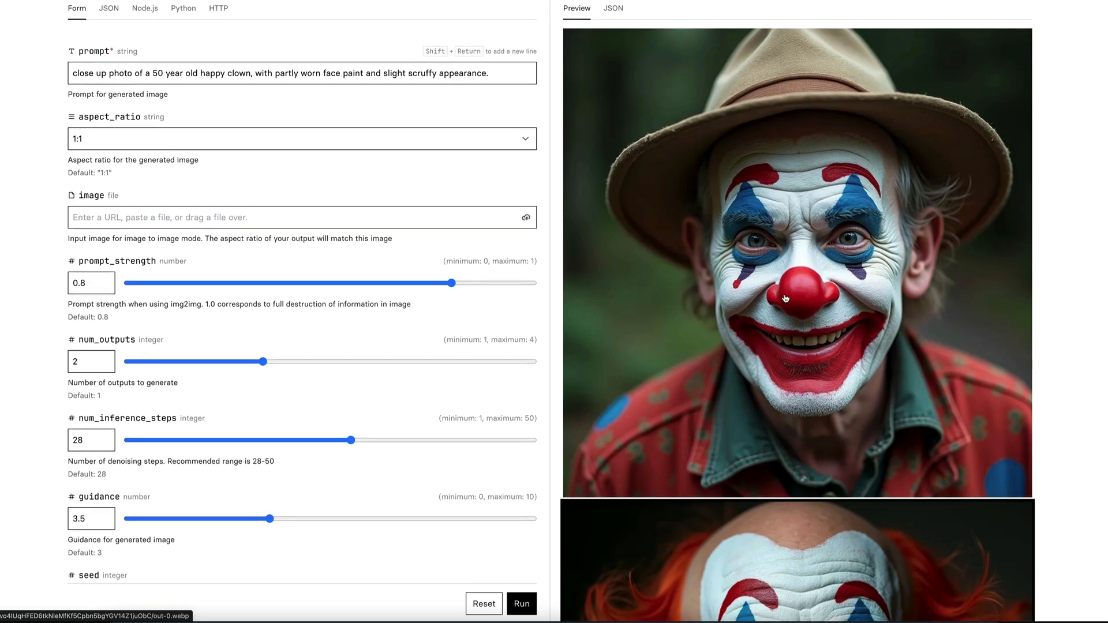
scroll(down, 3)
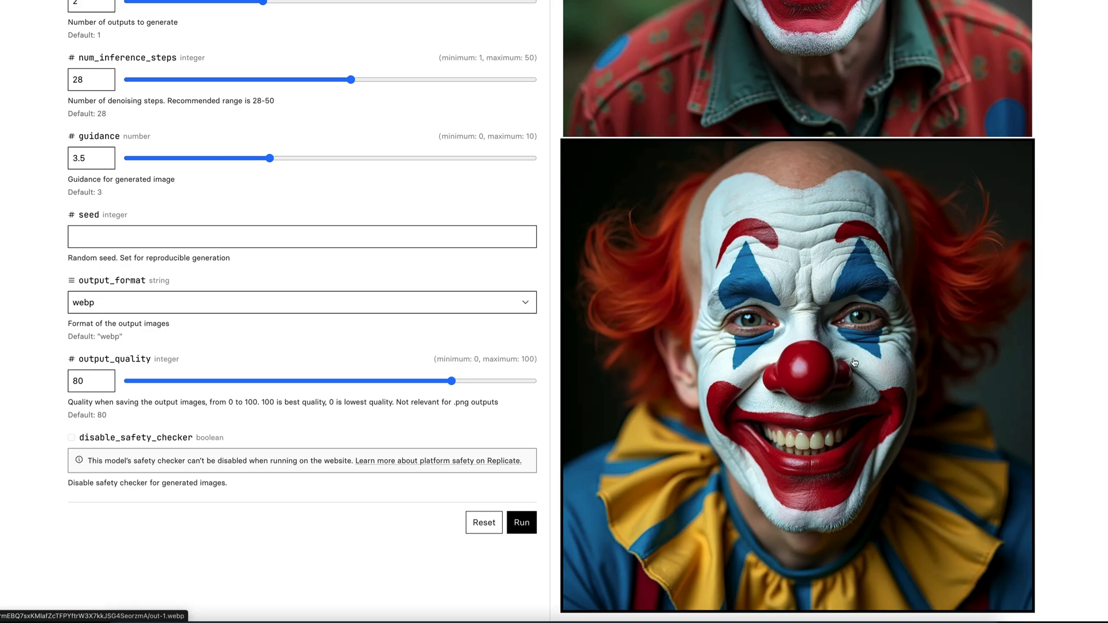
mouse_move(790, 350)
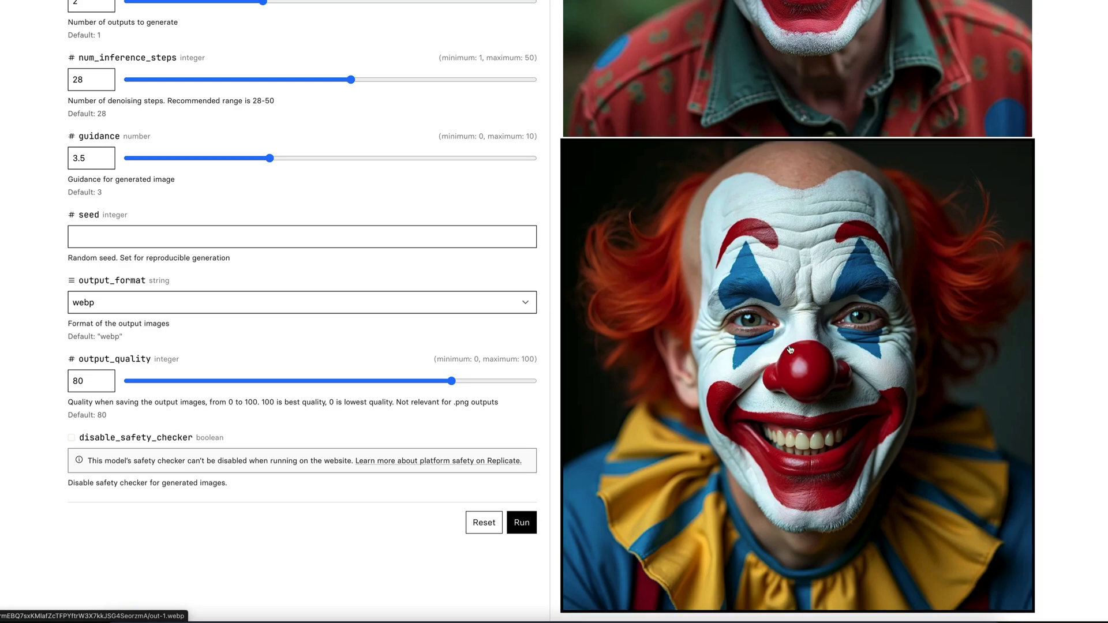
mouse_move(749, 328)
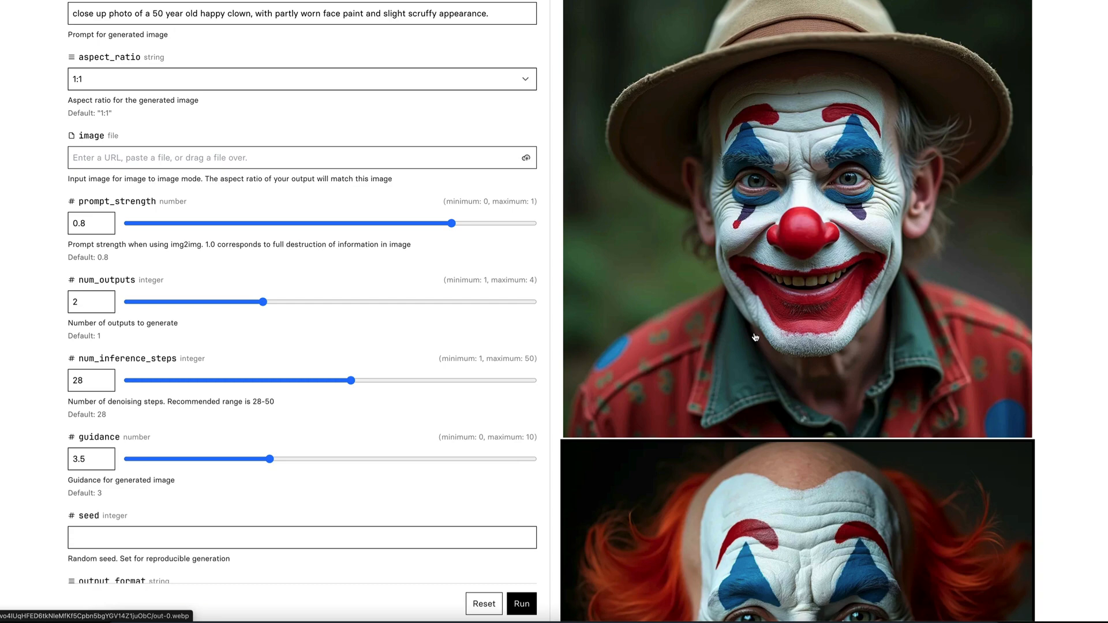
mouse_move(702, 308)
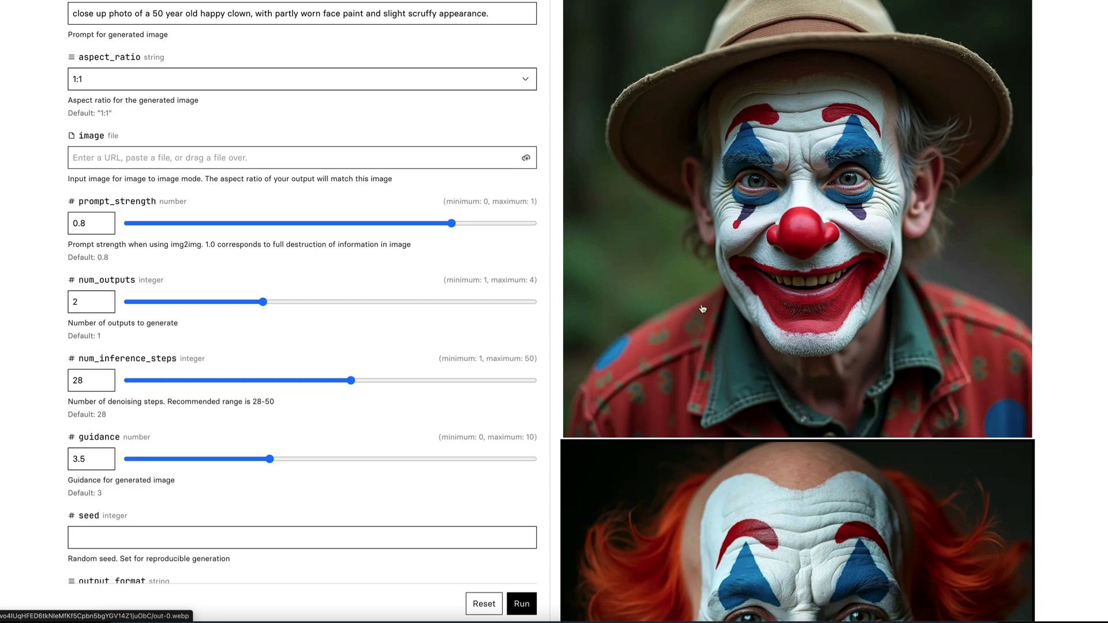
Enter 11156, the seed from the run's logs, into the seed field
scroll(down, 3)
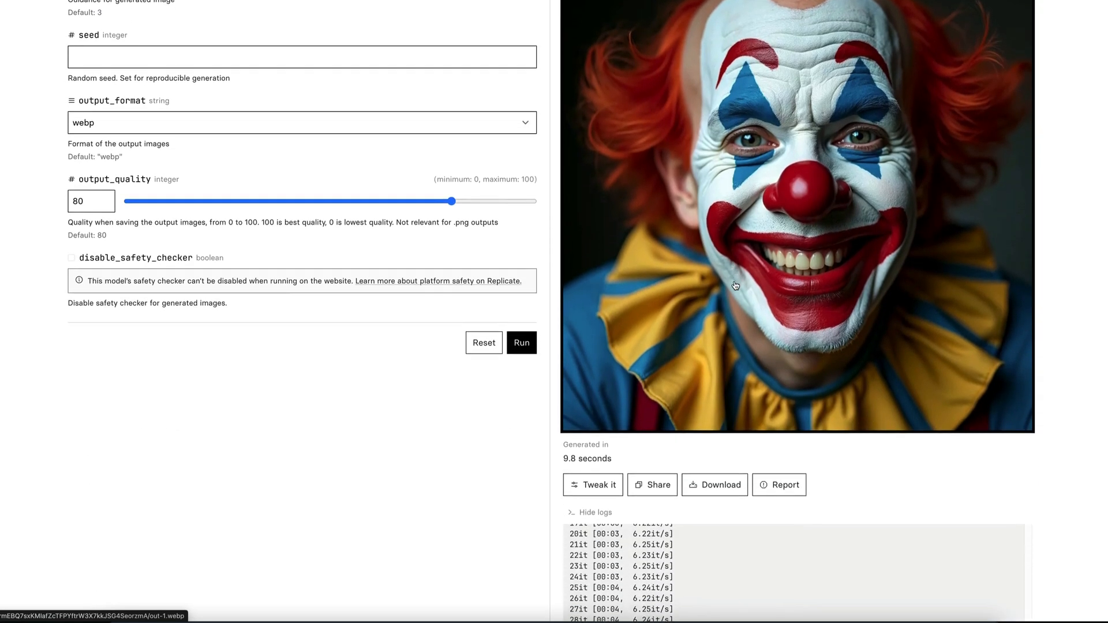
scroll(down, 3)
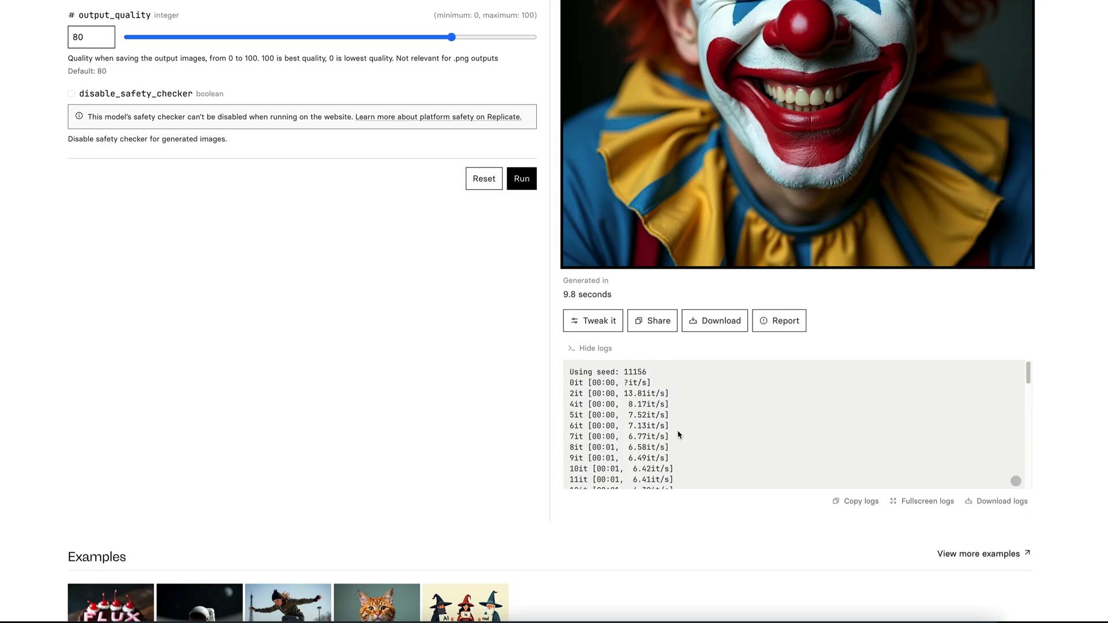
mouse_move(597, 372)
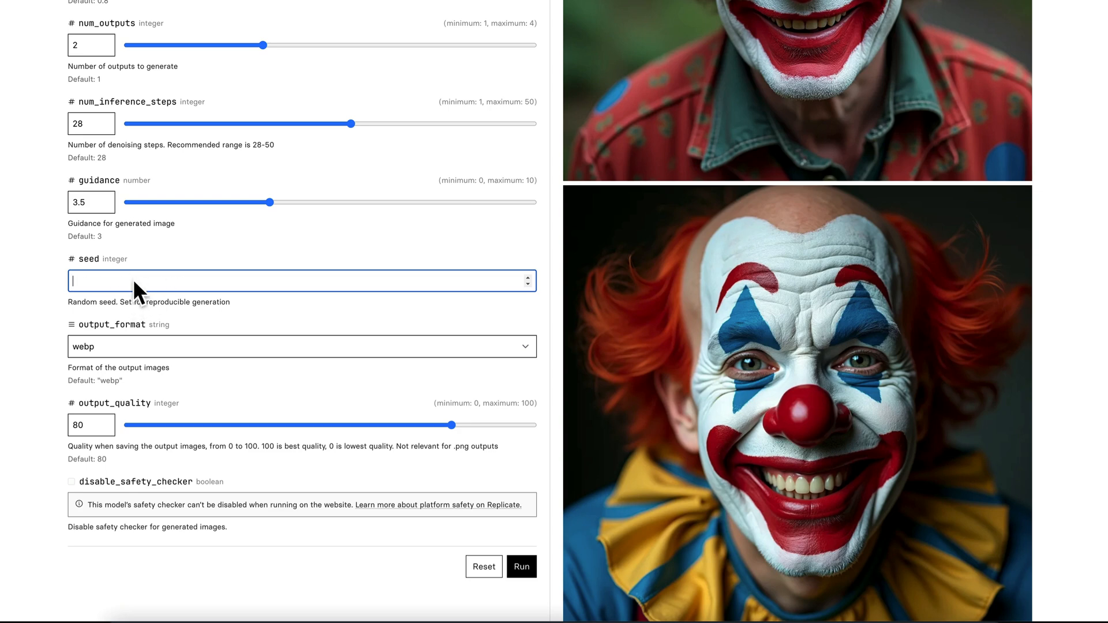
text(11156)
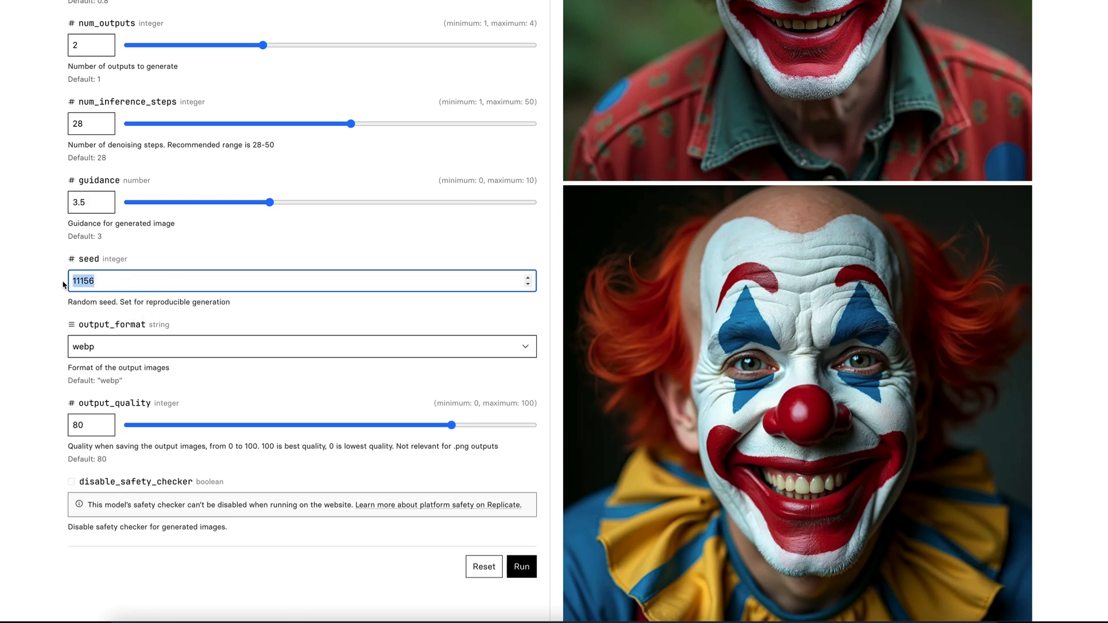
click(81, 280)
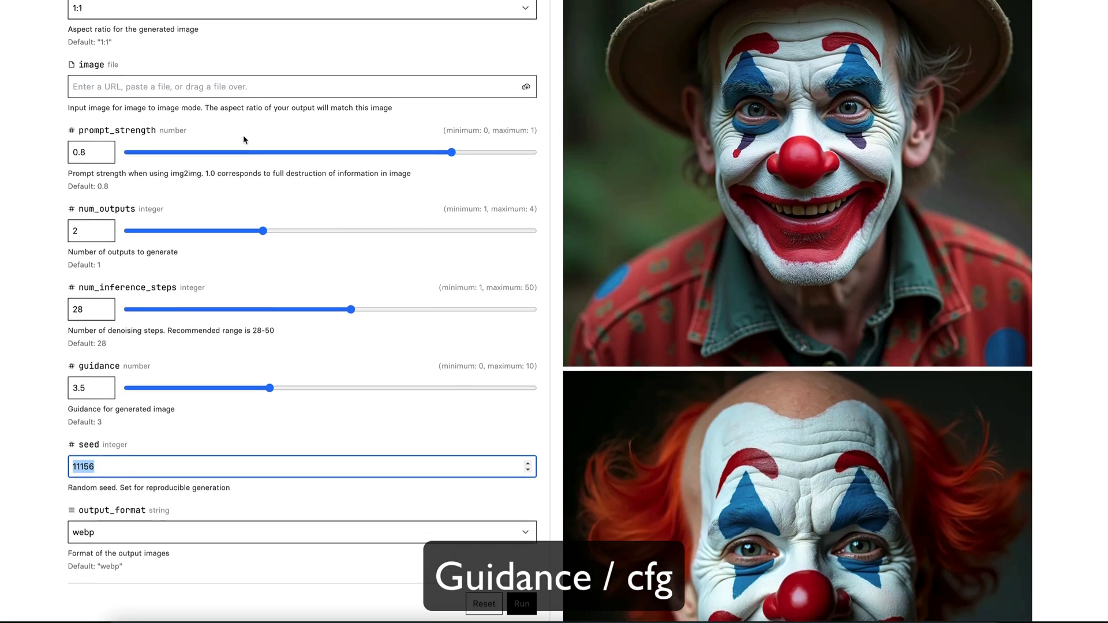
scroll(down, 3)
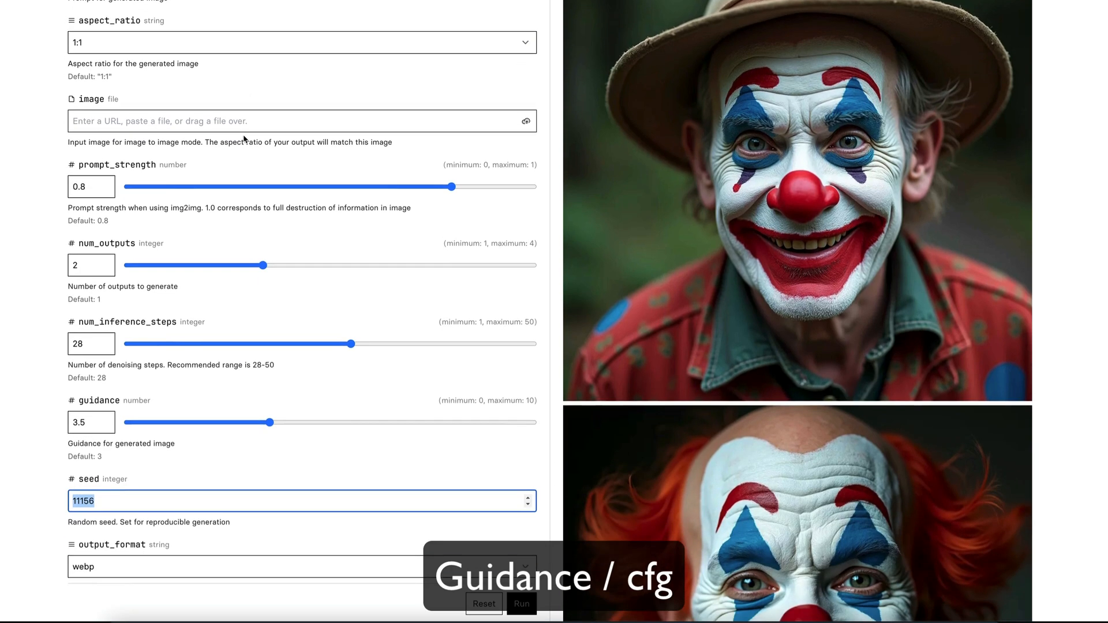
scroll(down, 3)
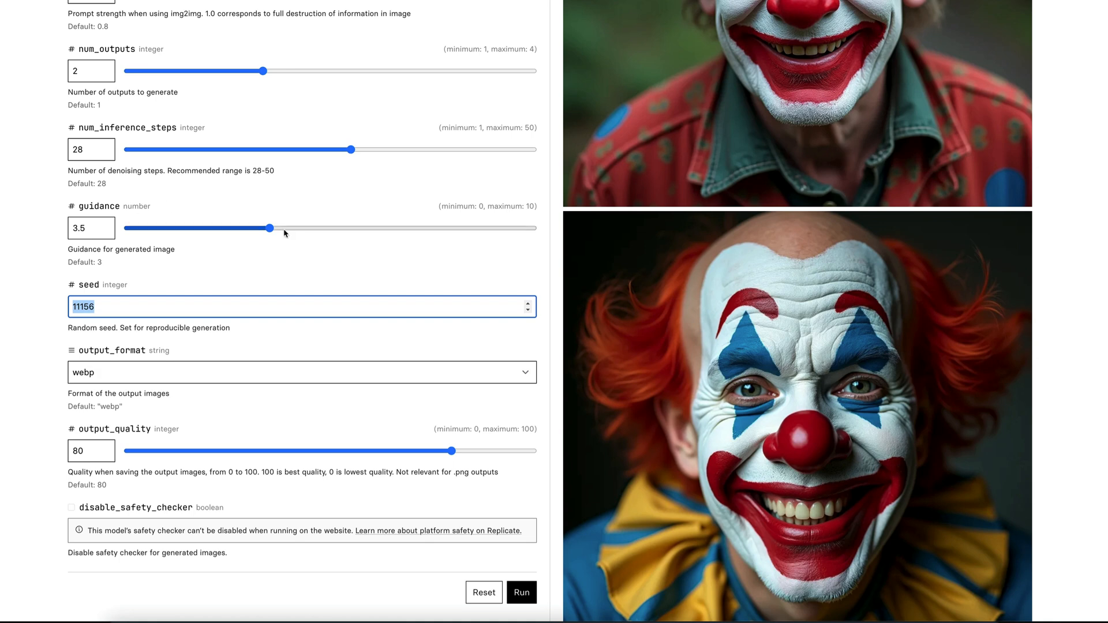
Drag the guidance slider from 3.5 down to about 2
click(91, 227)
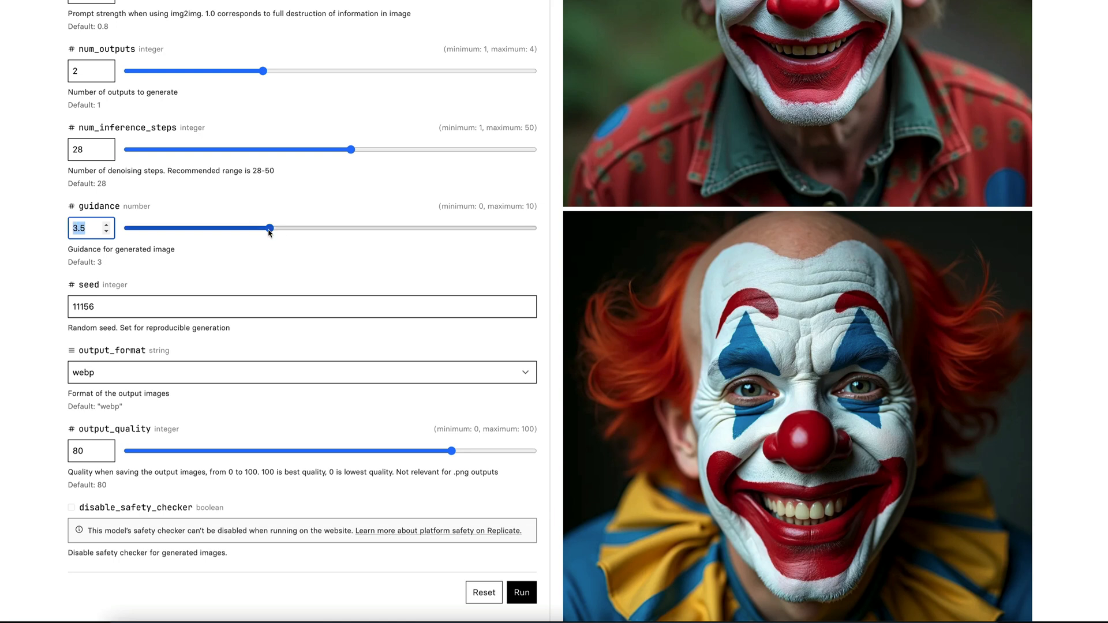
drag(268, 227, 234, 227)
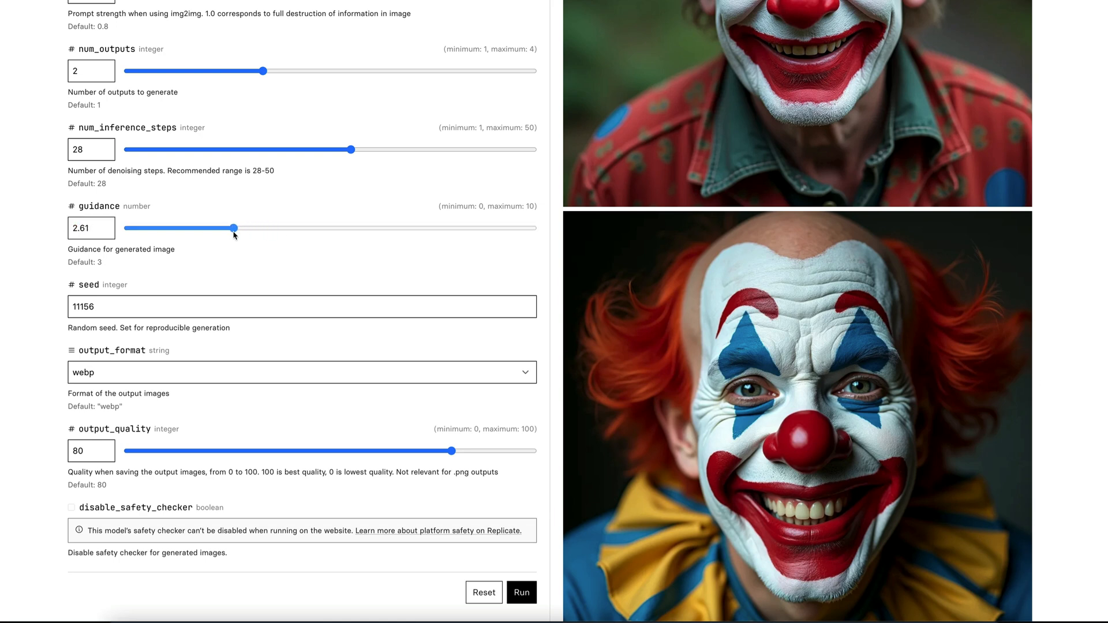
drag(235, 227, 205, 228)
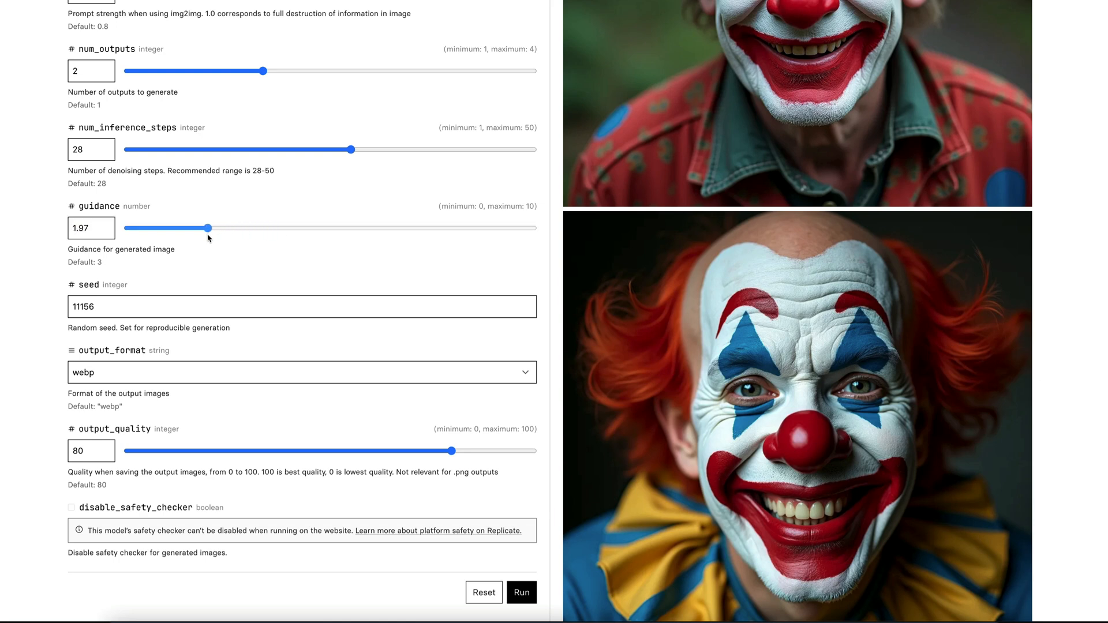
drag(205, 228, 207, 228)
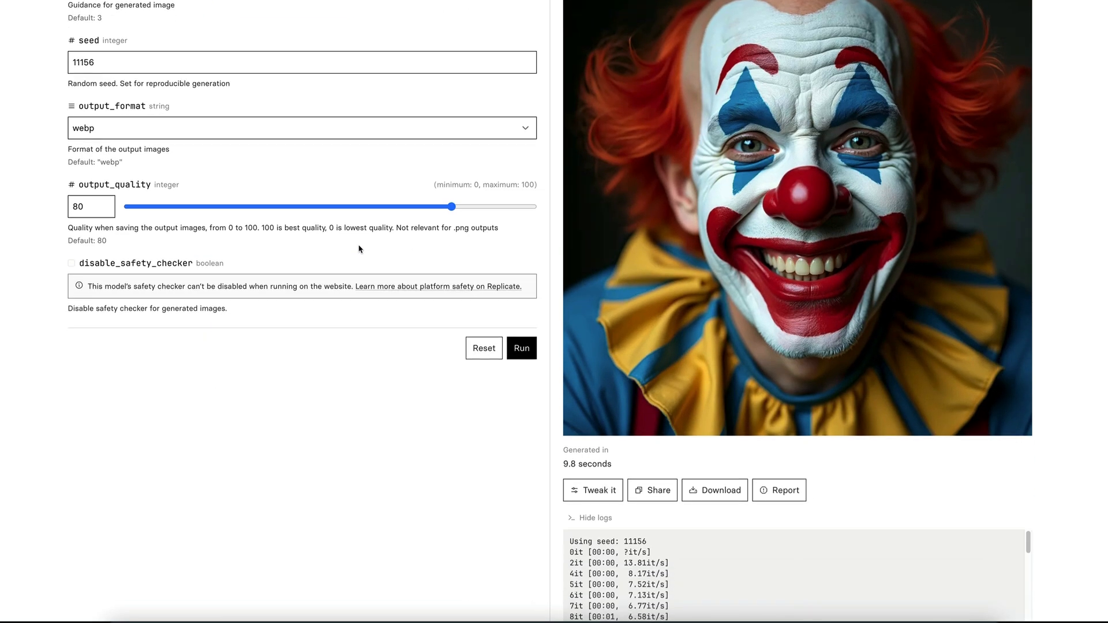
Generate and review two clown portraits at guidance 2 with seed 11156
scroll(down, 3)
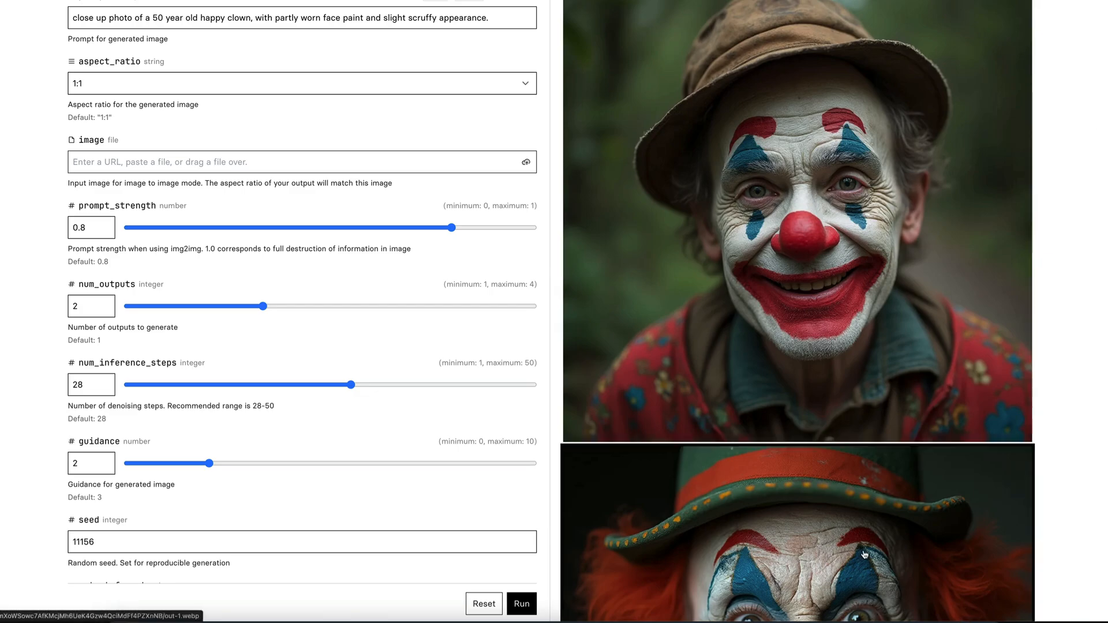
scroll(down, 3)
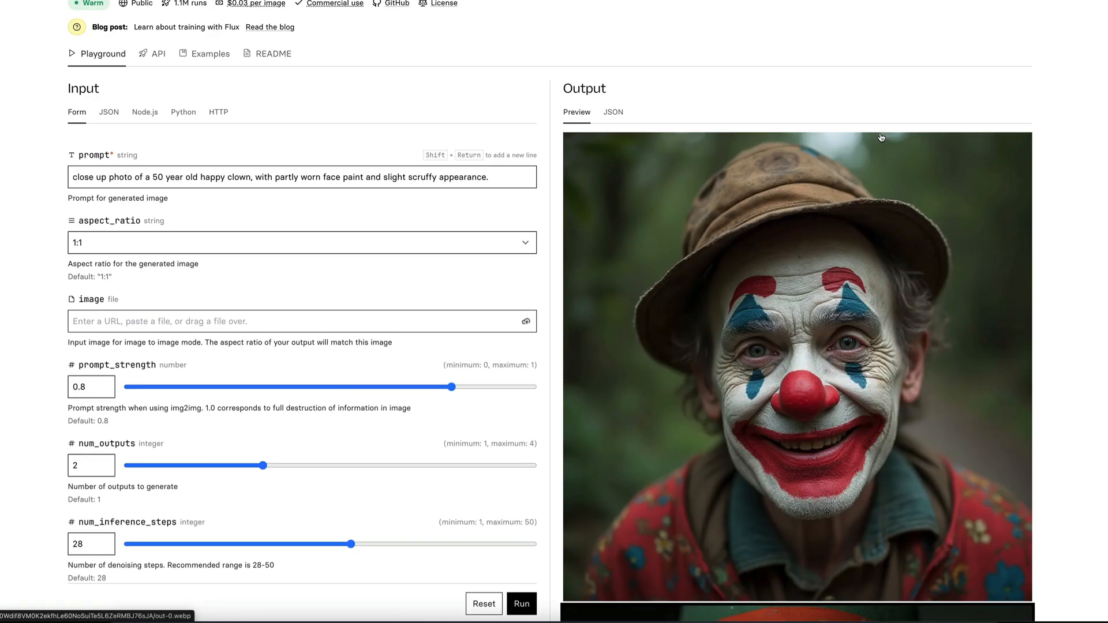
scroll(down, 3)
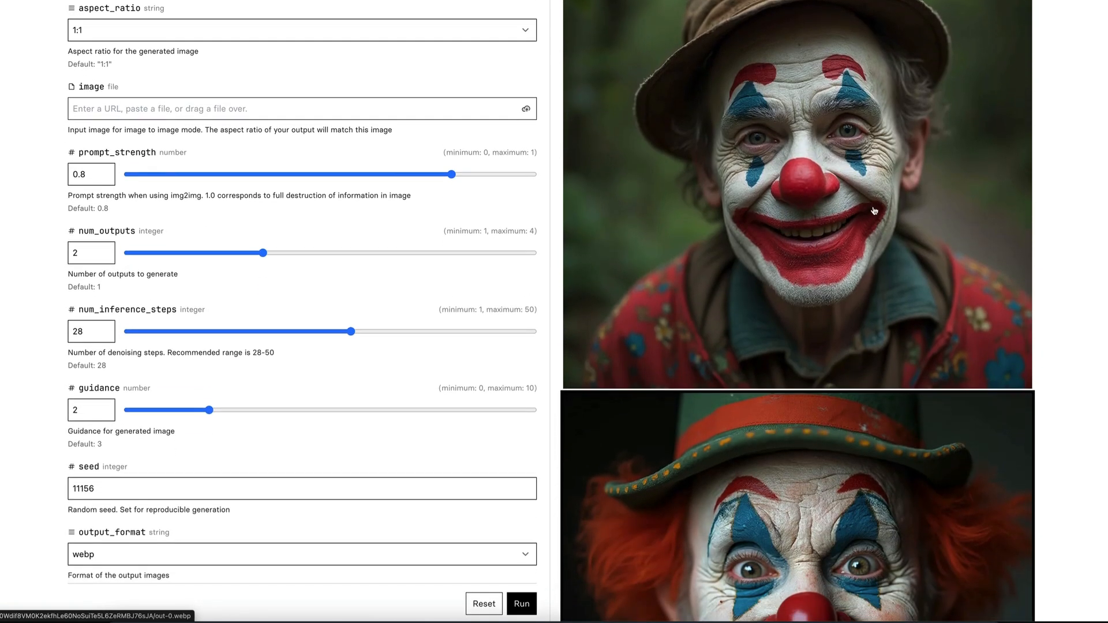
scroll(down, 3)
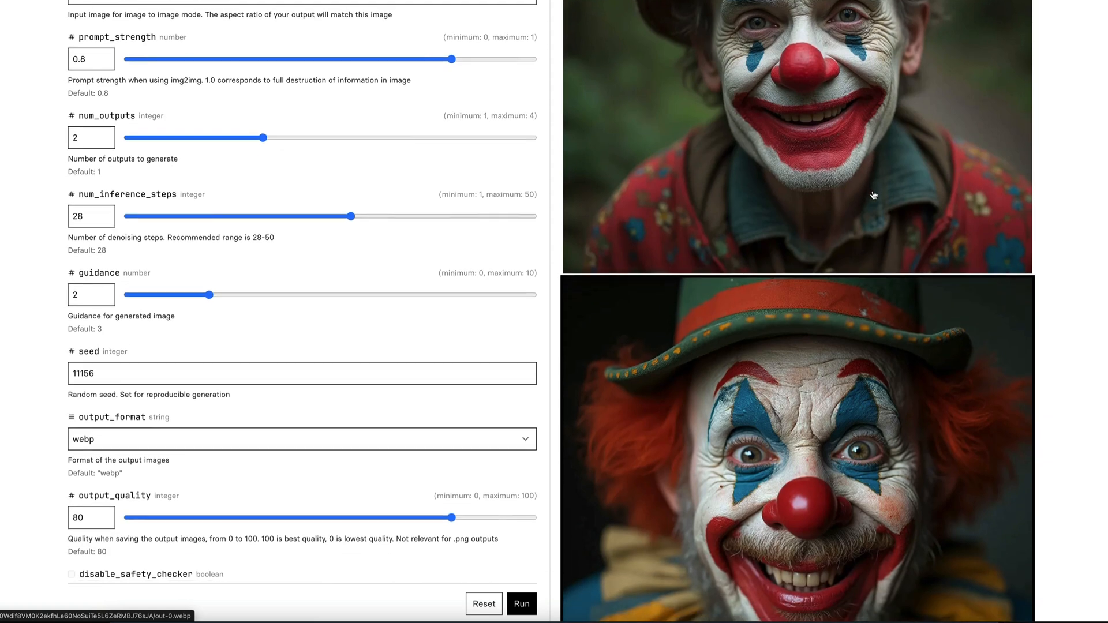
scroll(down, 3)
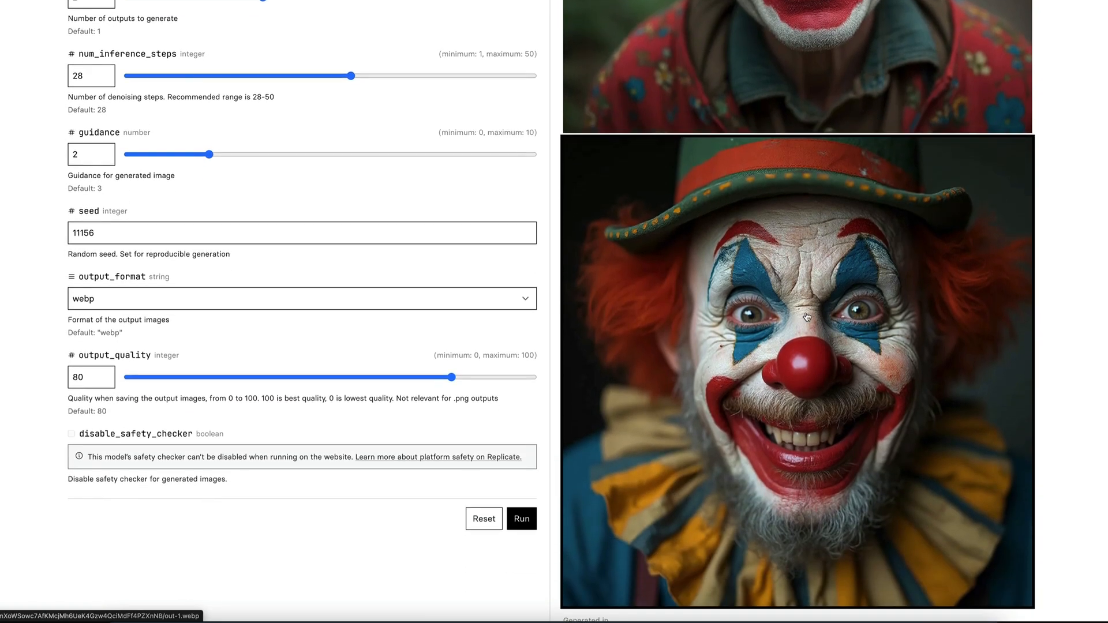
mouse_move(840, 459)
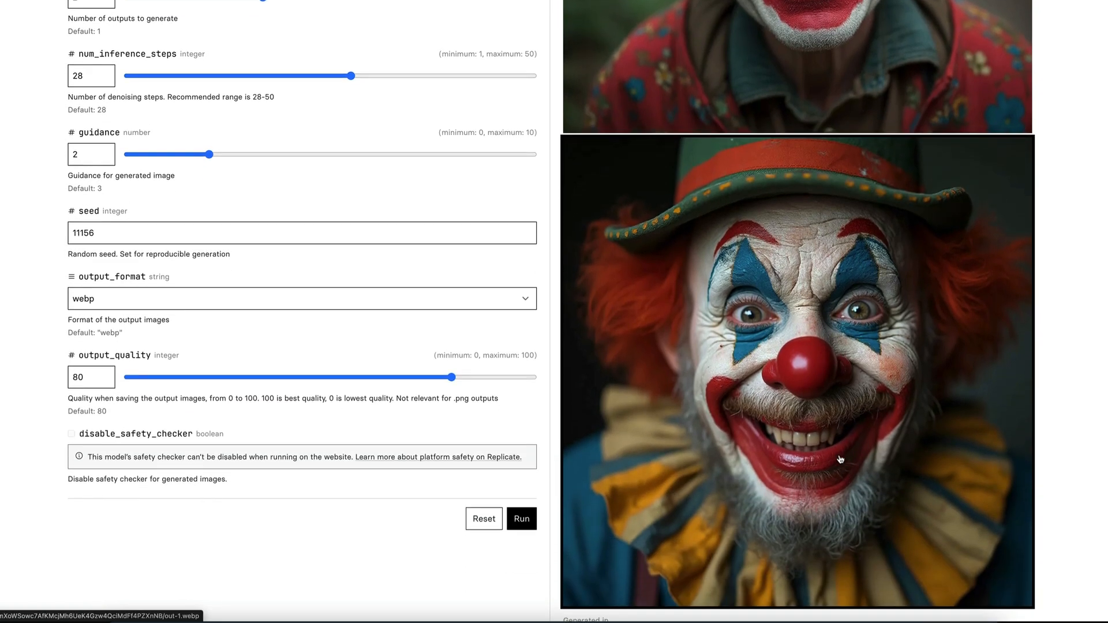
scroll(down, 3)
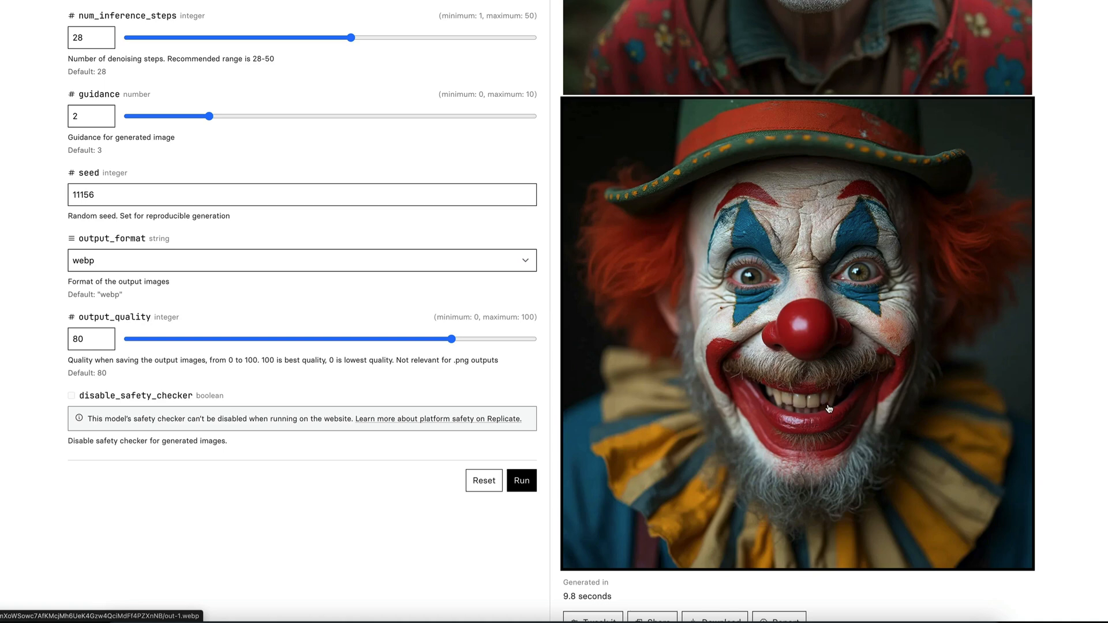
scroll(down, 3)
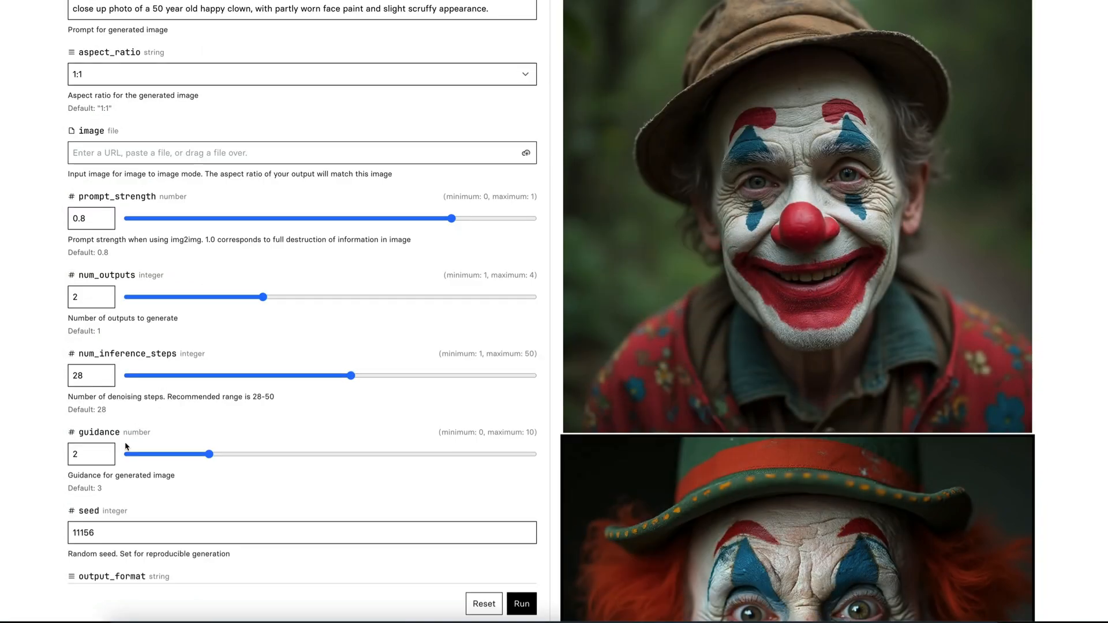
Replace the guidance value of 2 with 6.5
scroll(down, 3)
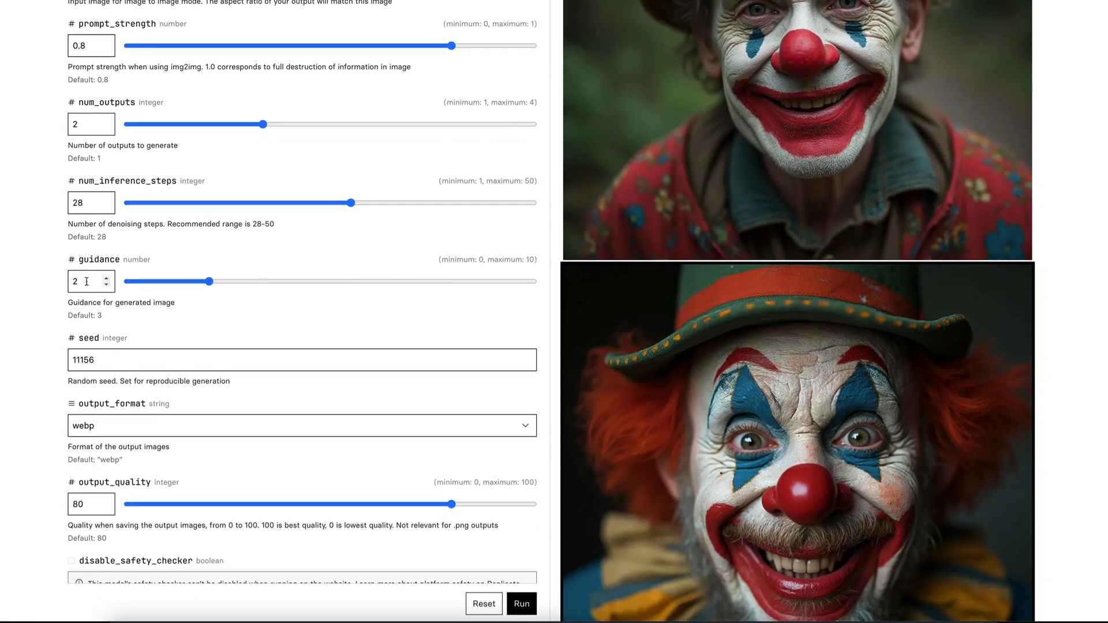
drag(189, 281, 412, 281)
text(6.5)
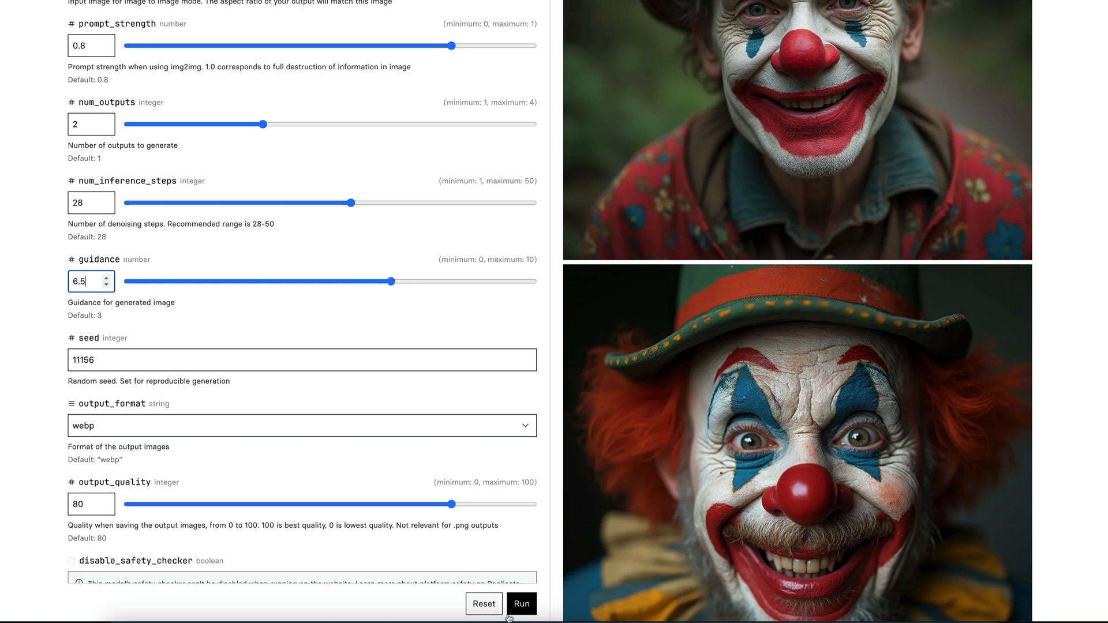
Generate new clown portraits at guidance 6.5 and wait for the saturated results
click(521, 603)
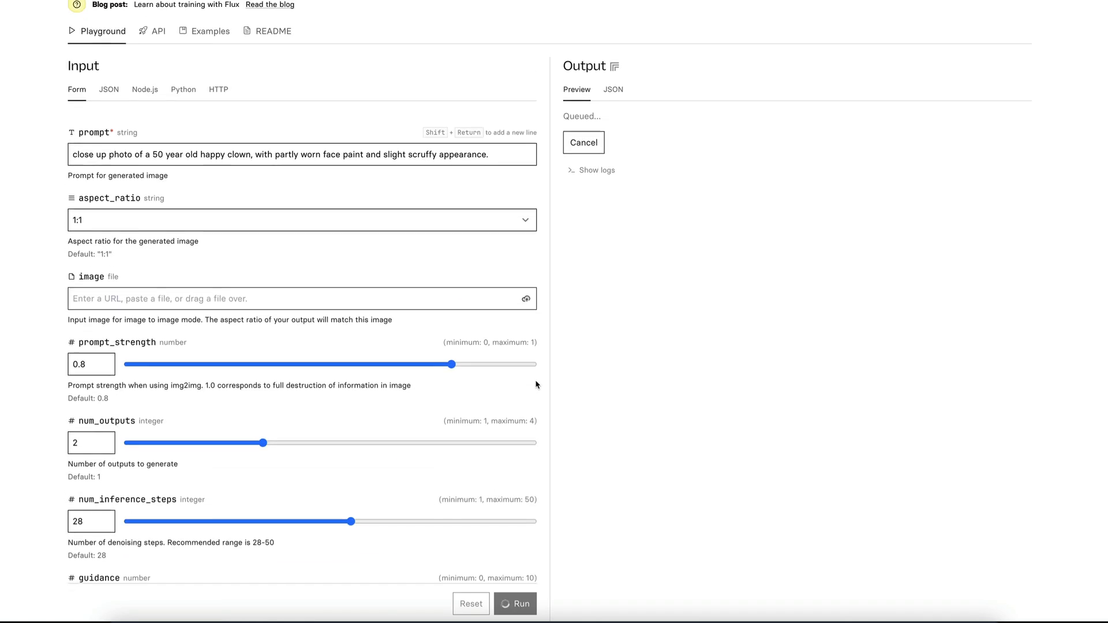
scroll(down, 3)
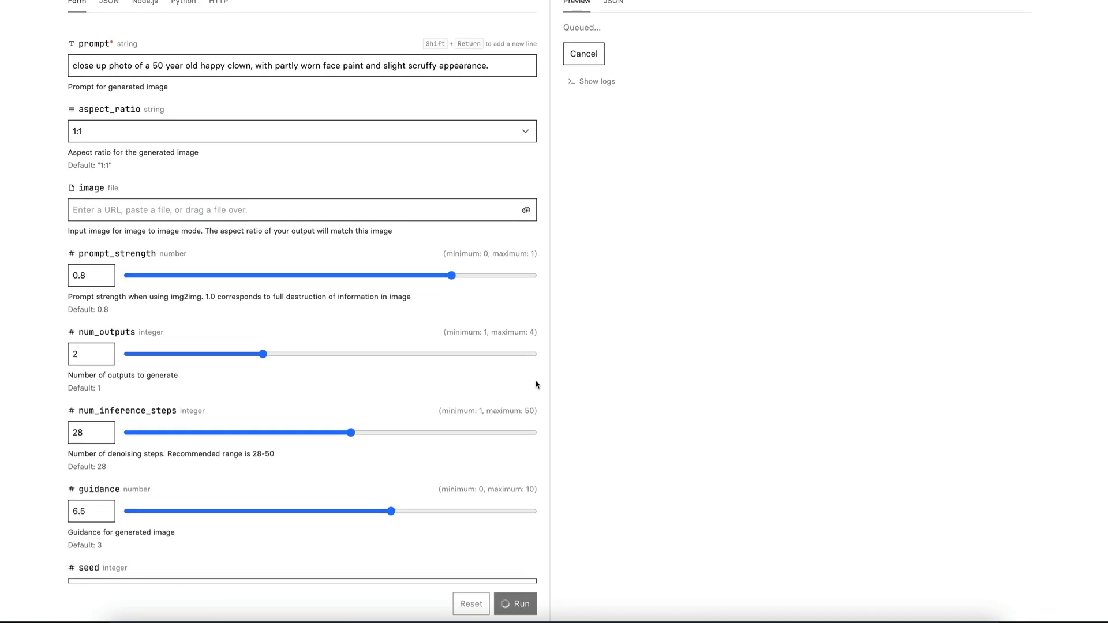
click(595, 81)
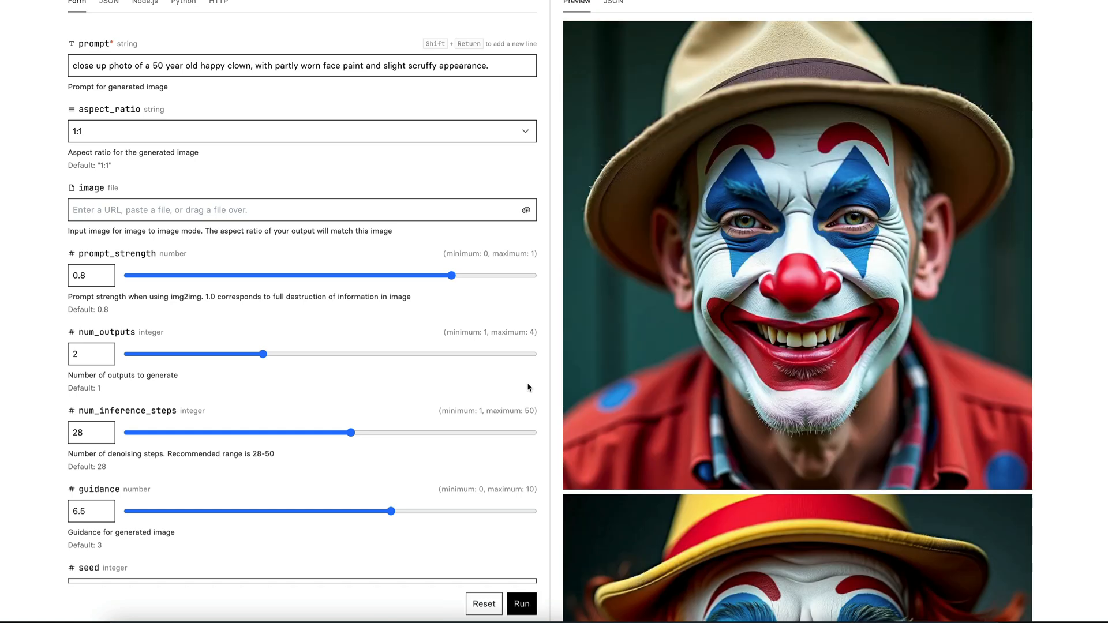
scroll(down, 3)
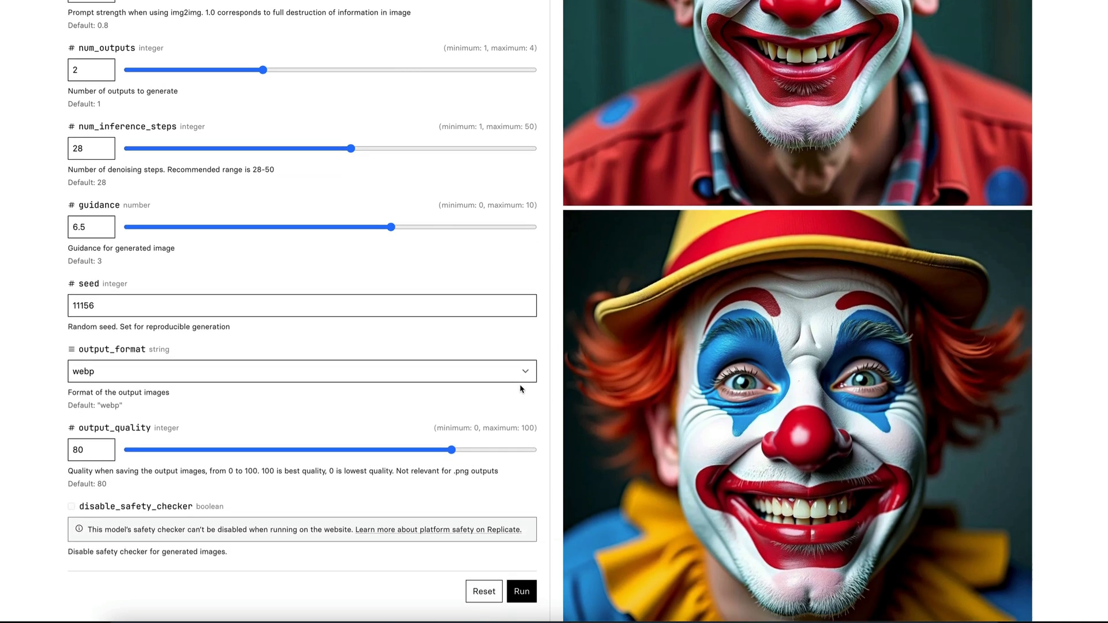
mouse_move(524, 390)
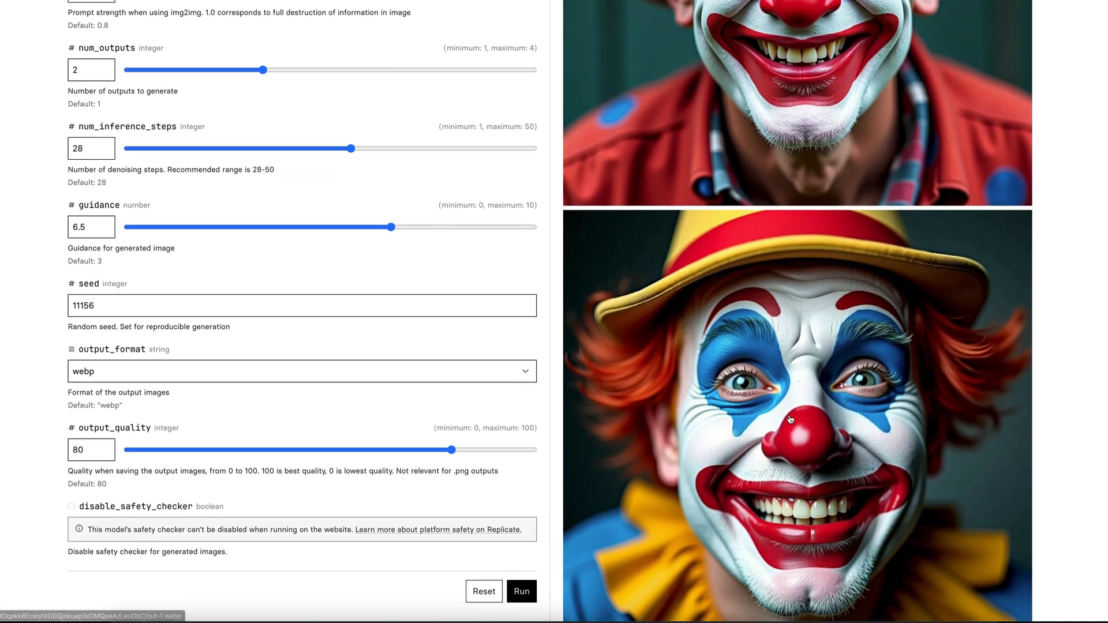
scroll(down, 3)
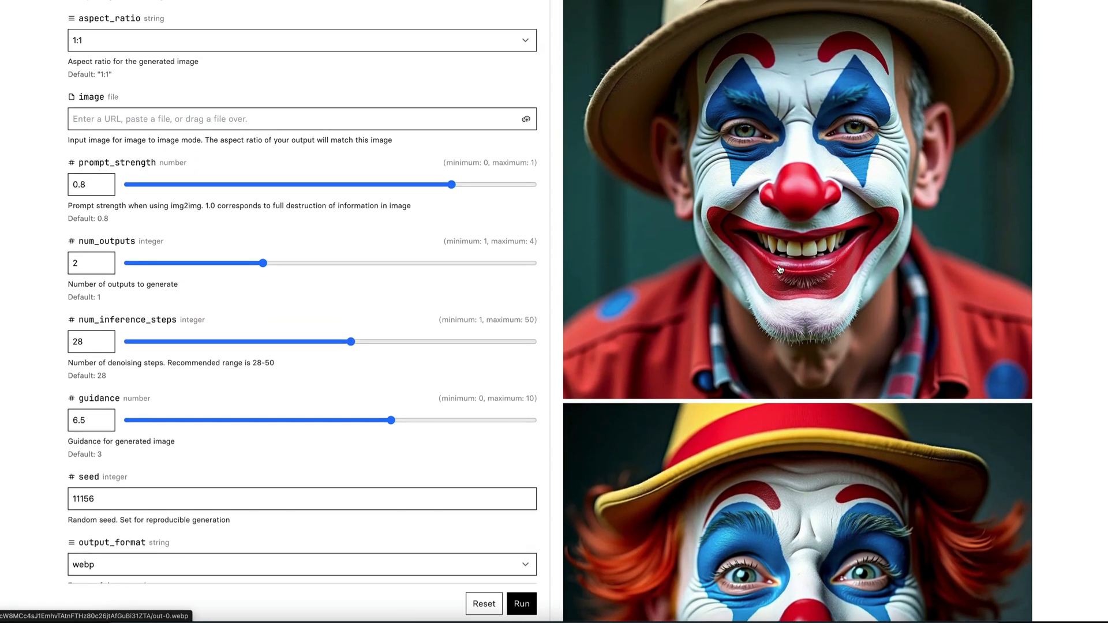
mouse_move(708, 259)
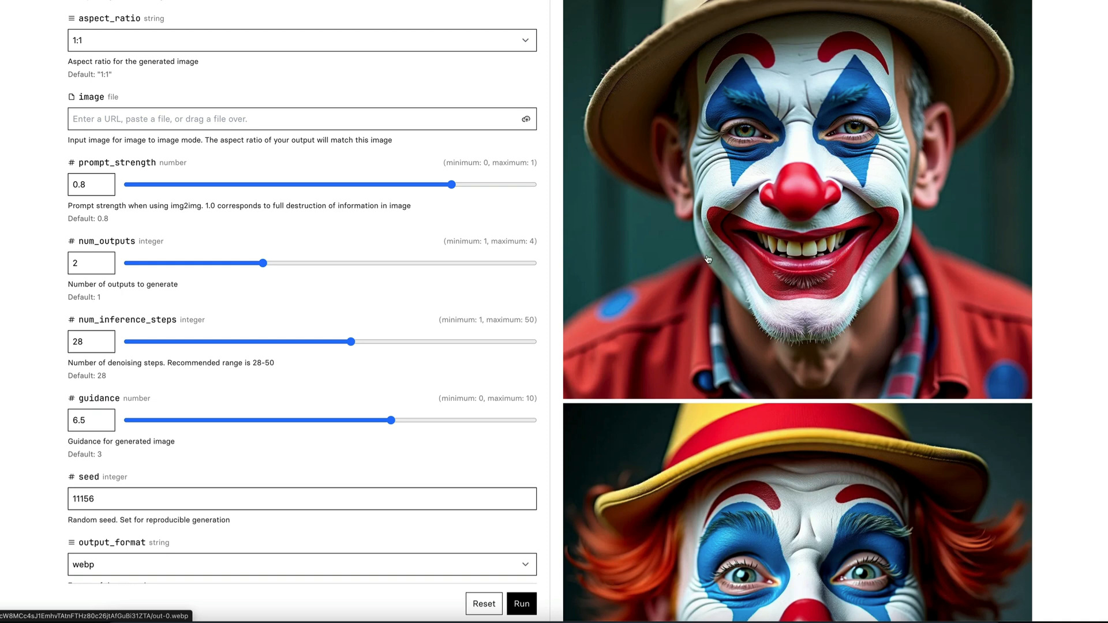
scroll(down, 3)
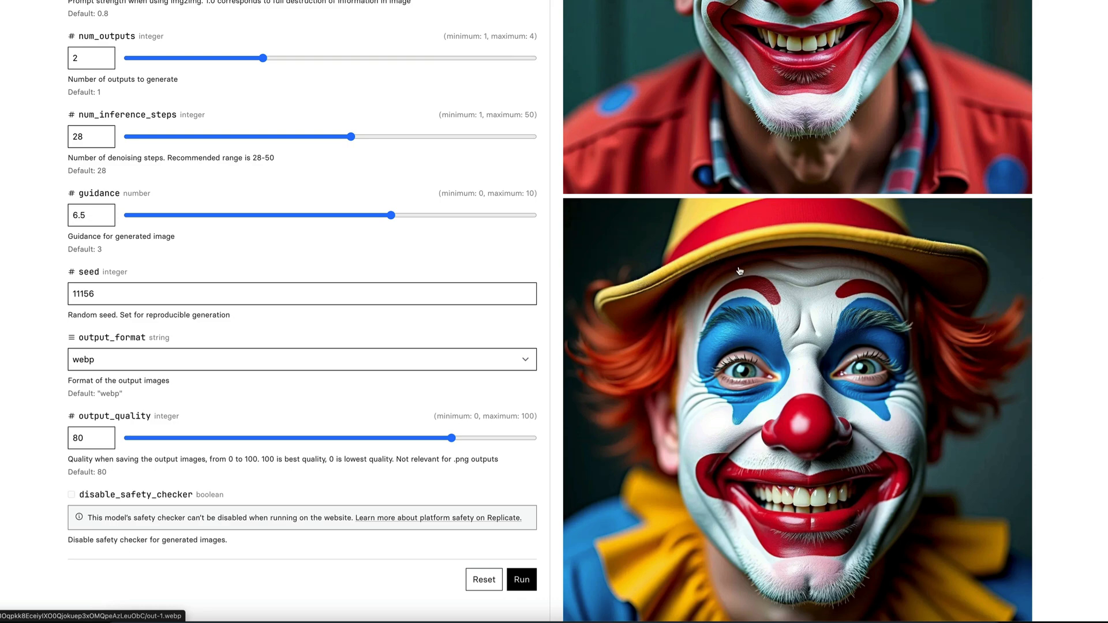
mouse_move(517, 135)
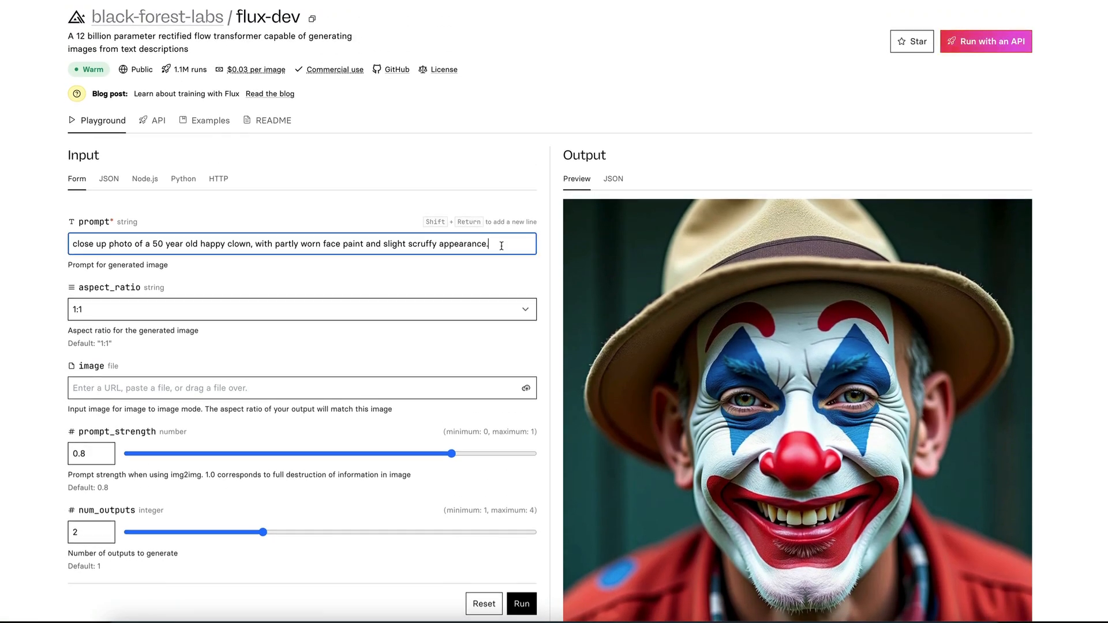
scroll(down, 3)
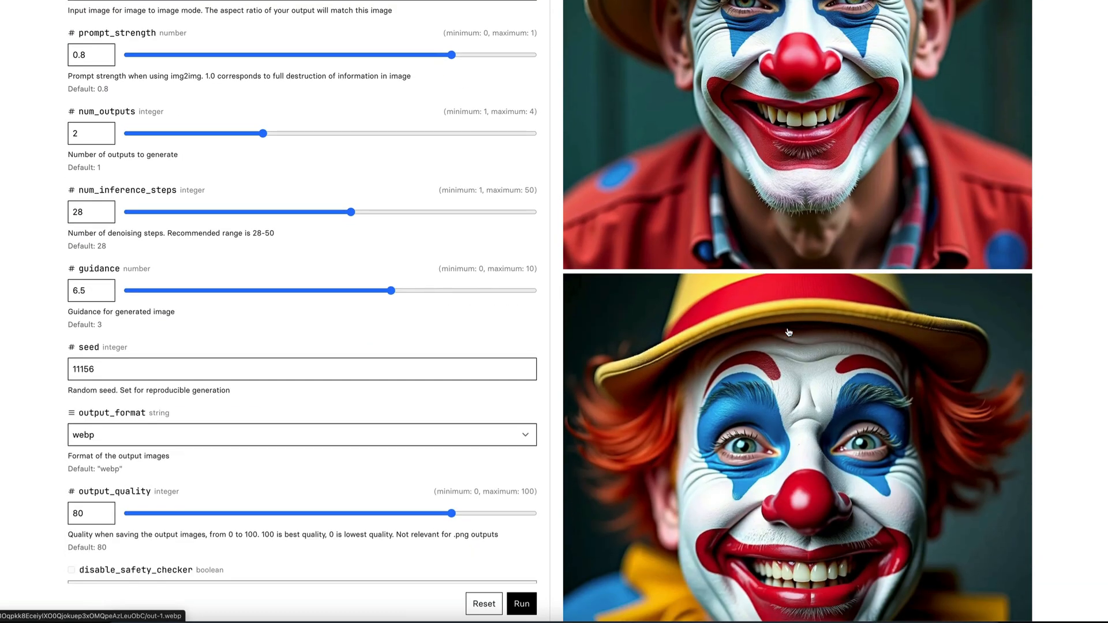
scroll(down, 3)
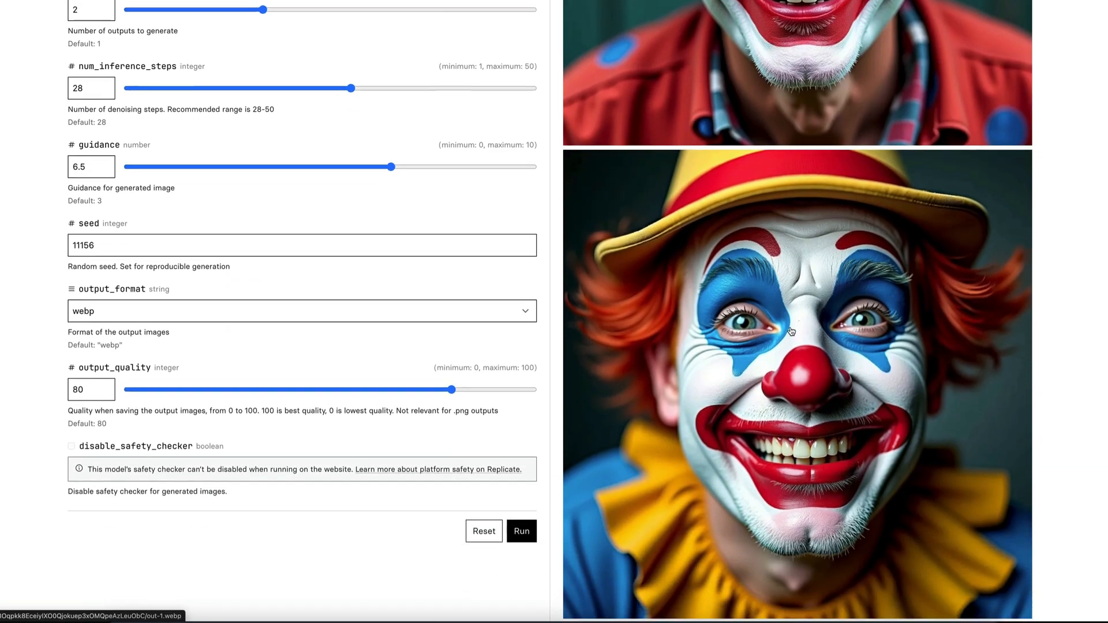
scroll(down, 3)
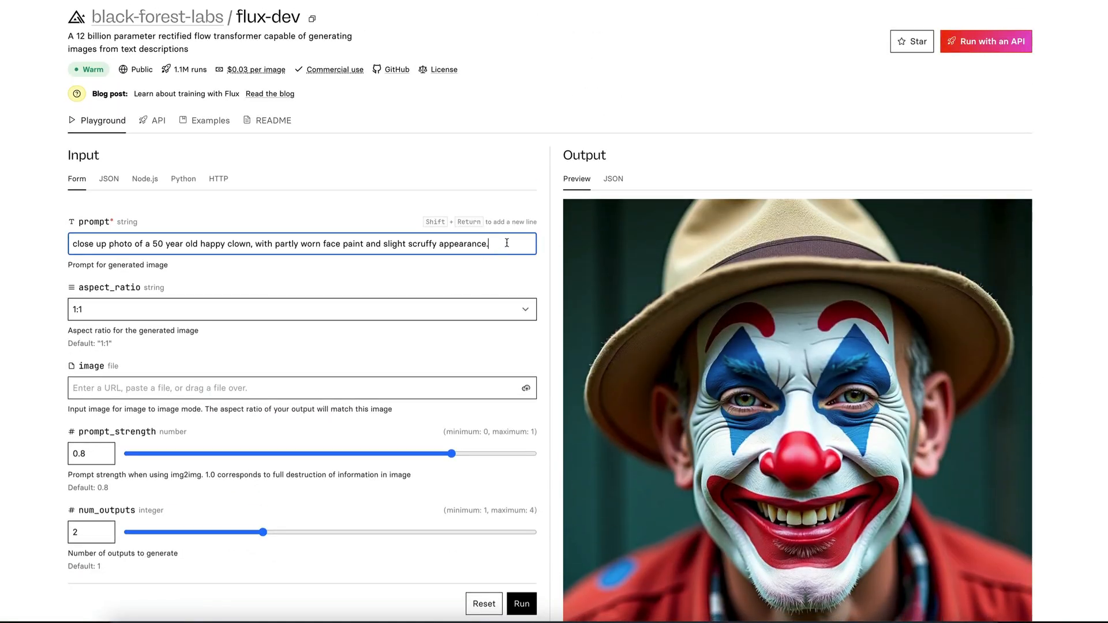
scroll(down, 3)
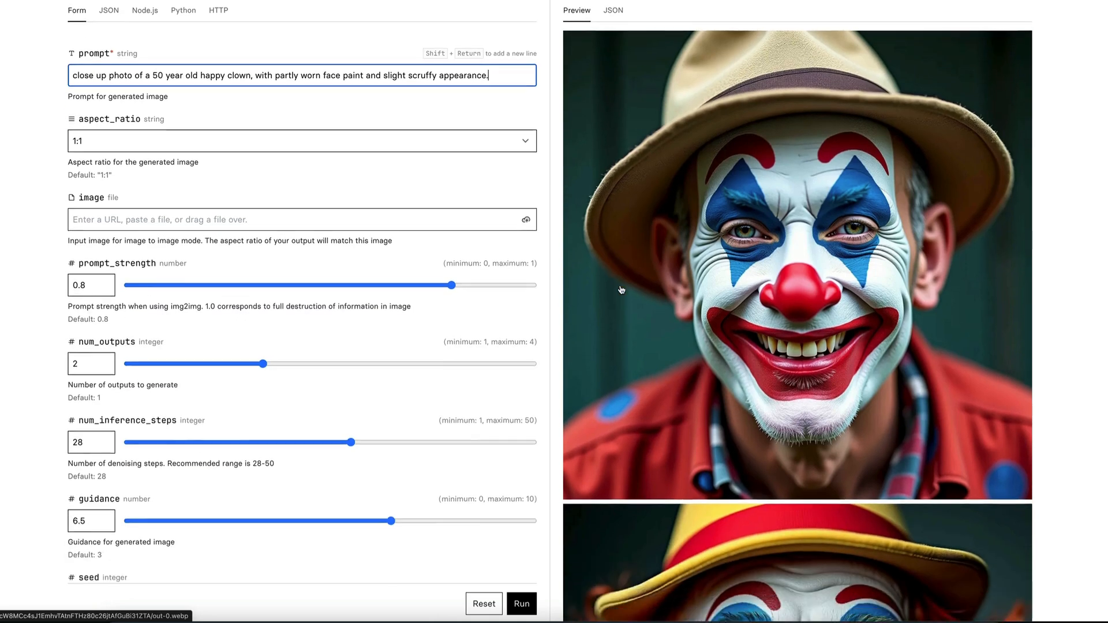
scroll(down, 3)
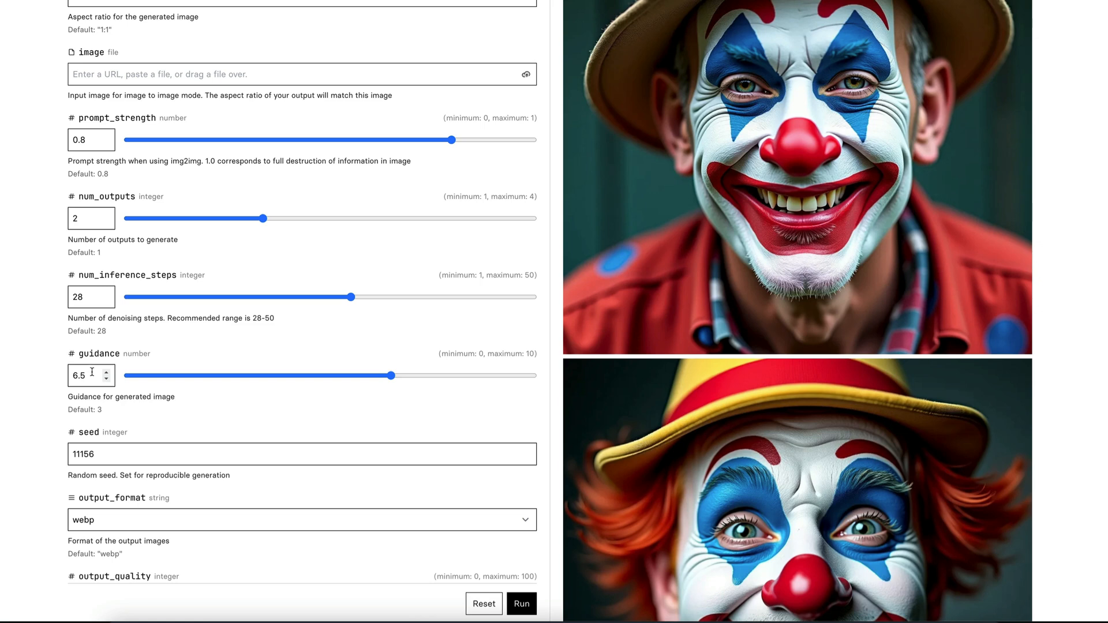
Change the guidance from 6.5 to 1, keeping seed 11156 and two outputs
click(90, 375)
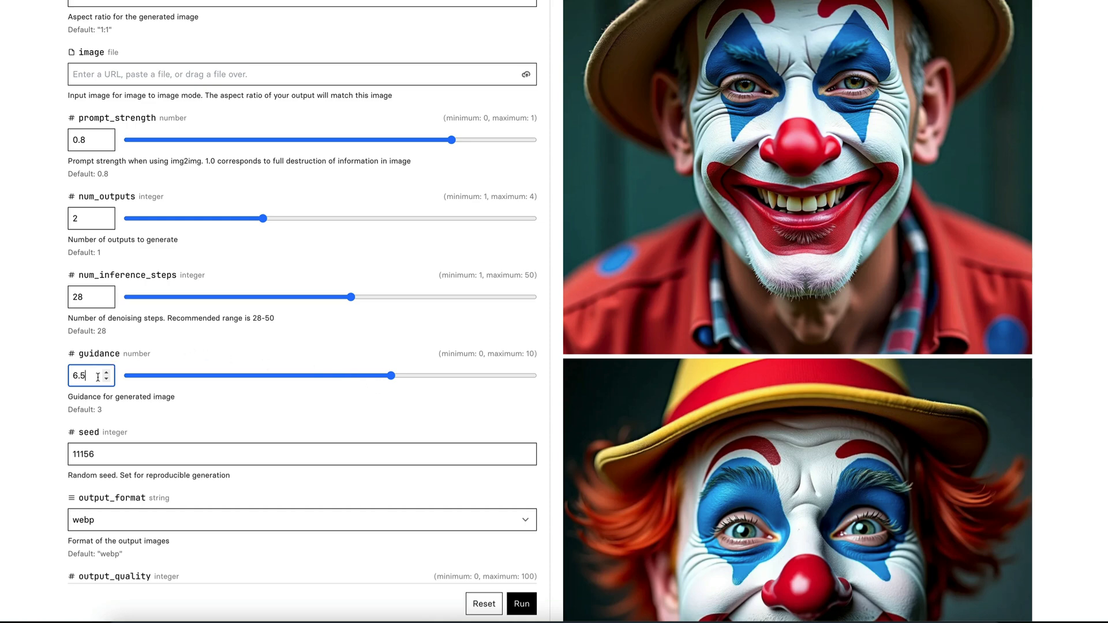
scroll(down, 3)
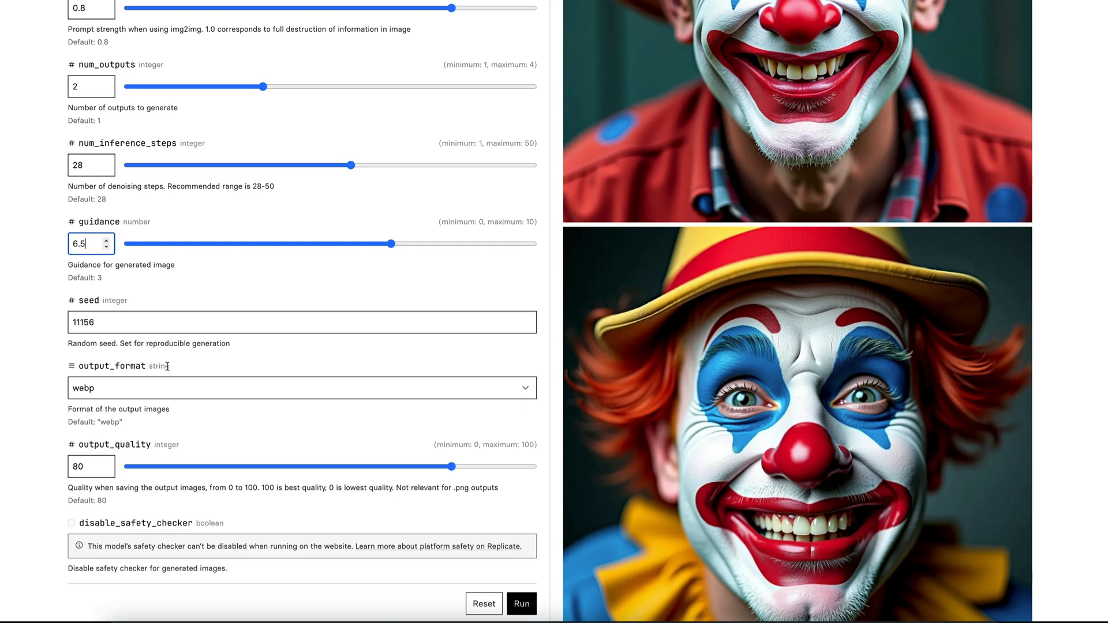
scroll(down, 3)
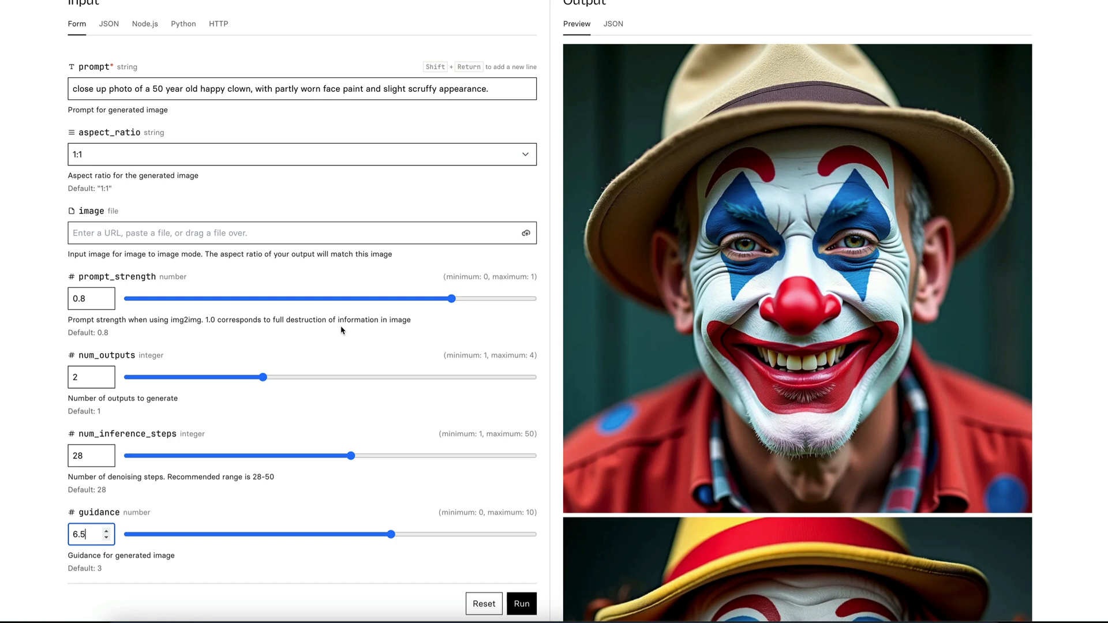
scroll(down, 3)
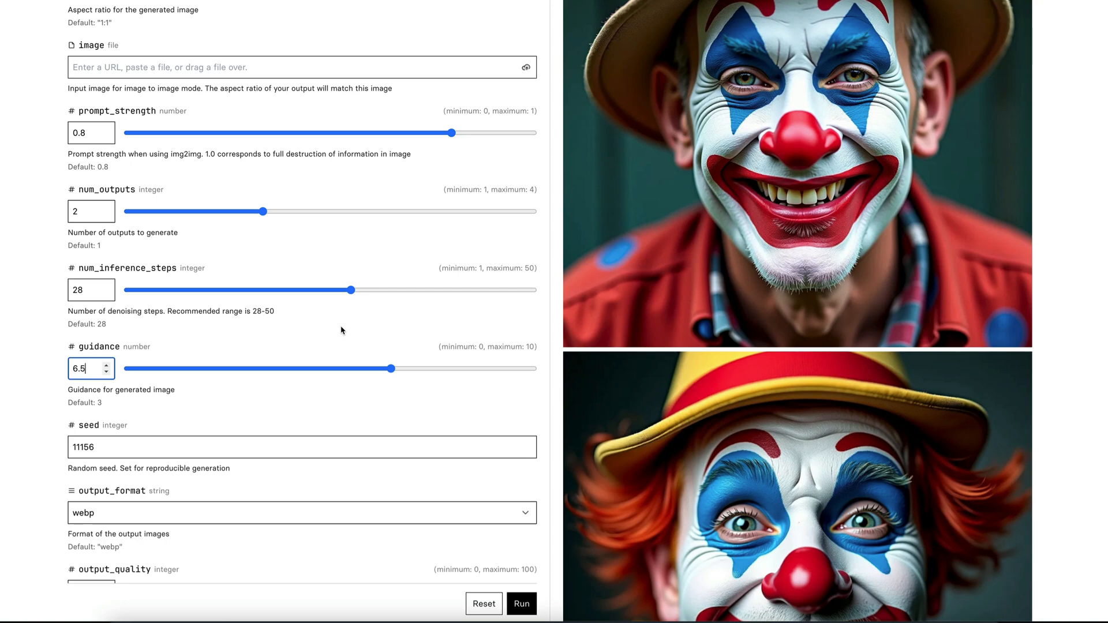
mouse_move(236, 325)
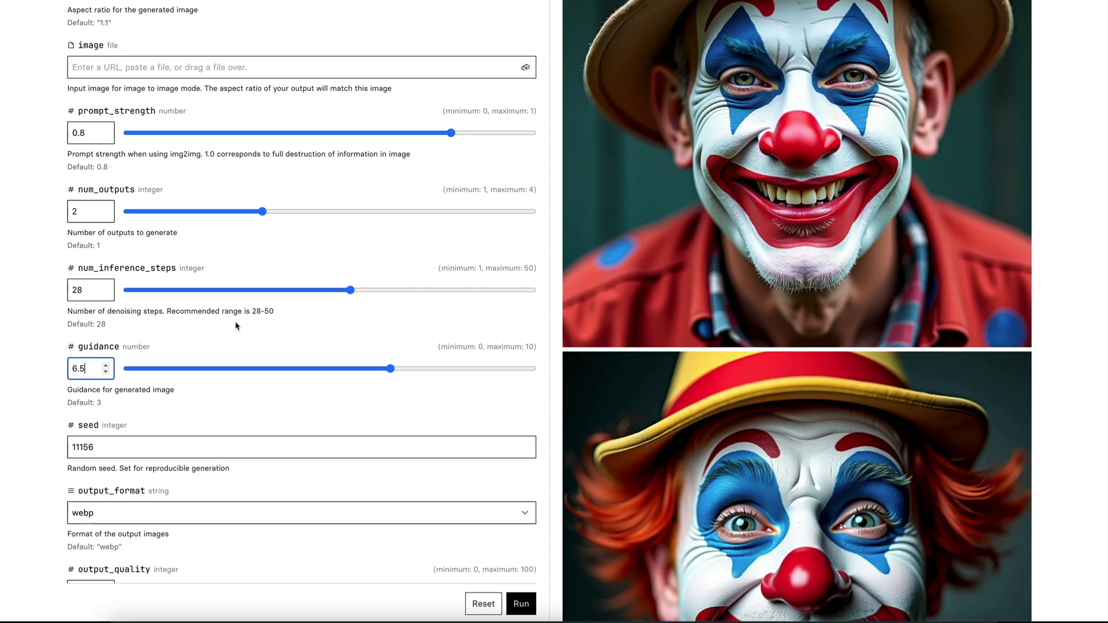
scroll(down, 3)
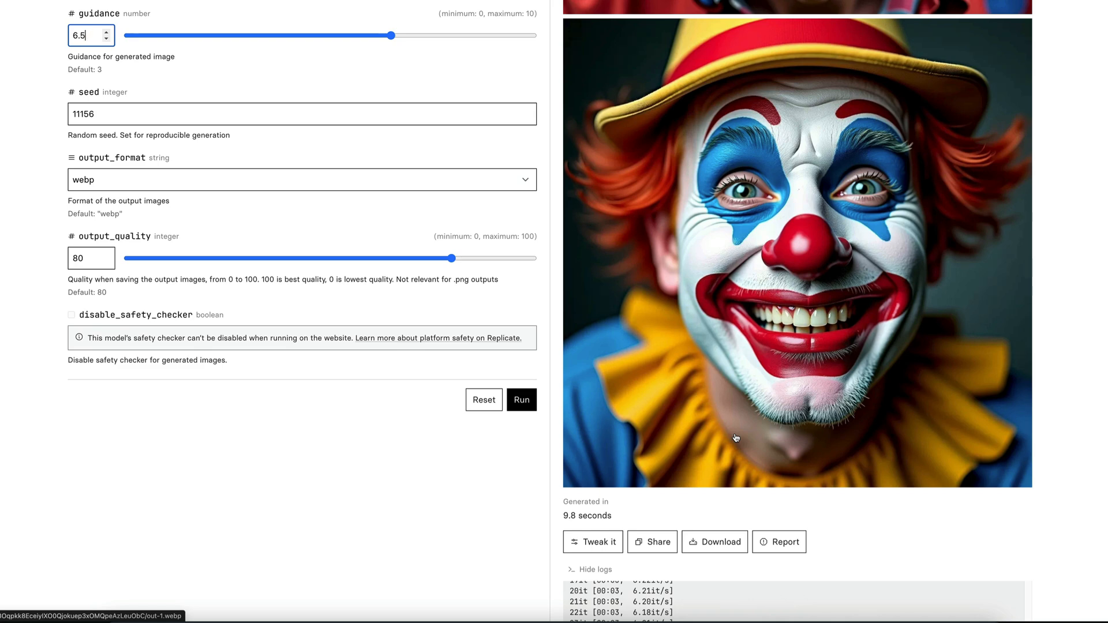
mouse_move(276, 325)
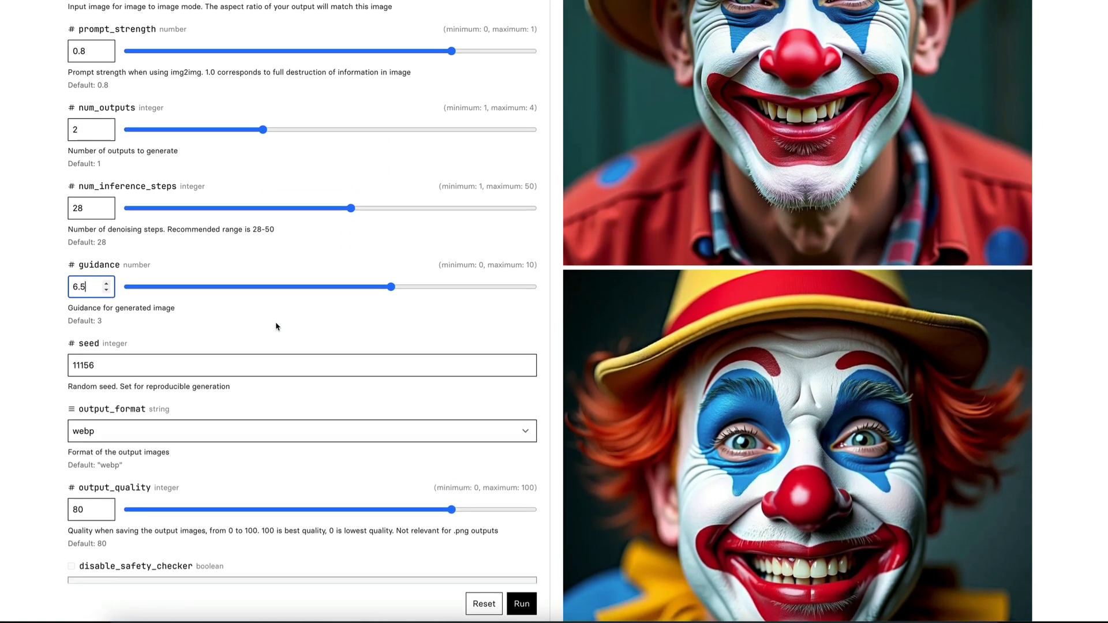
scroll(down, 3)
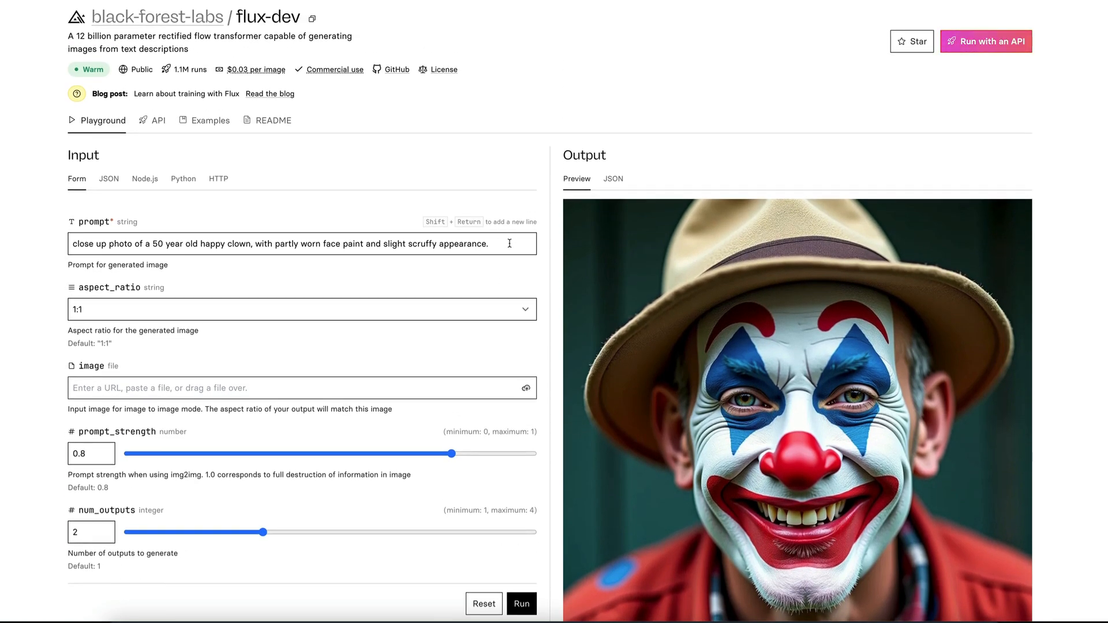
scroll(down, 3)
text(1)
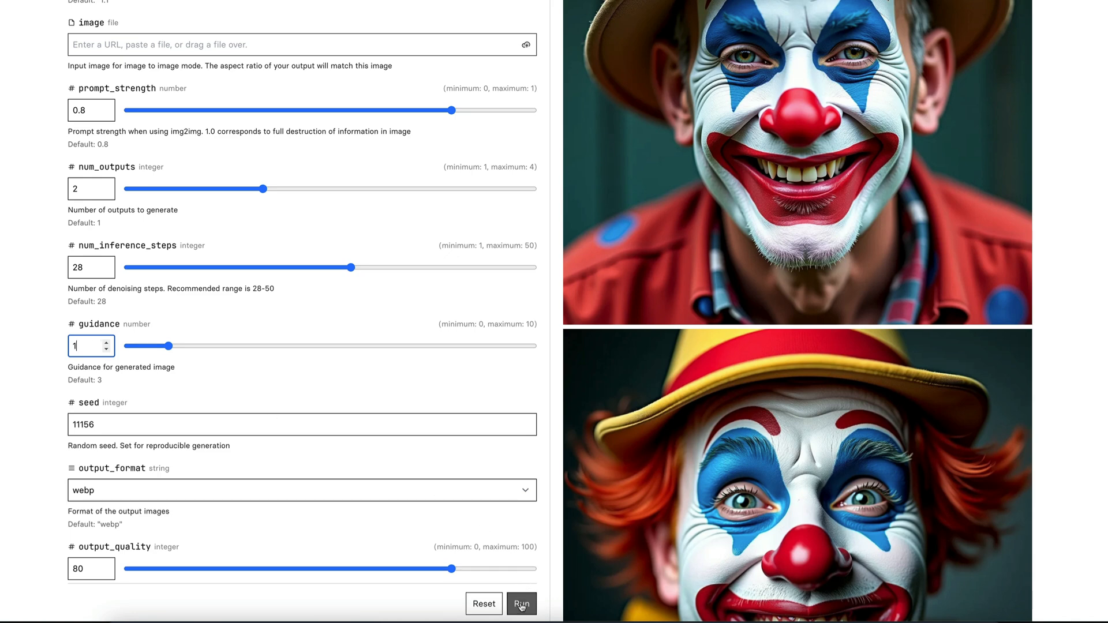
Generate clown portraits at guidance 1, yielding a grimy clown in a worn hat
click(521, 604)
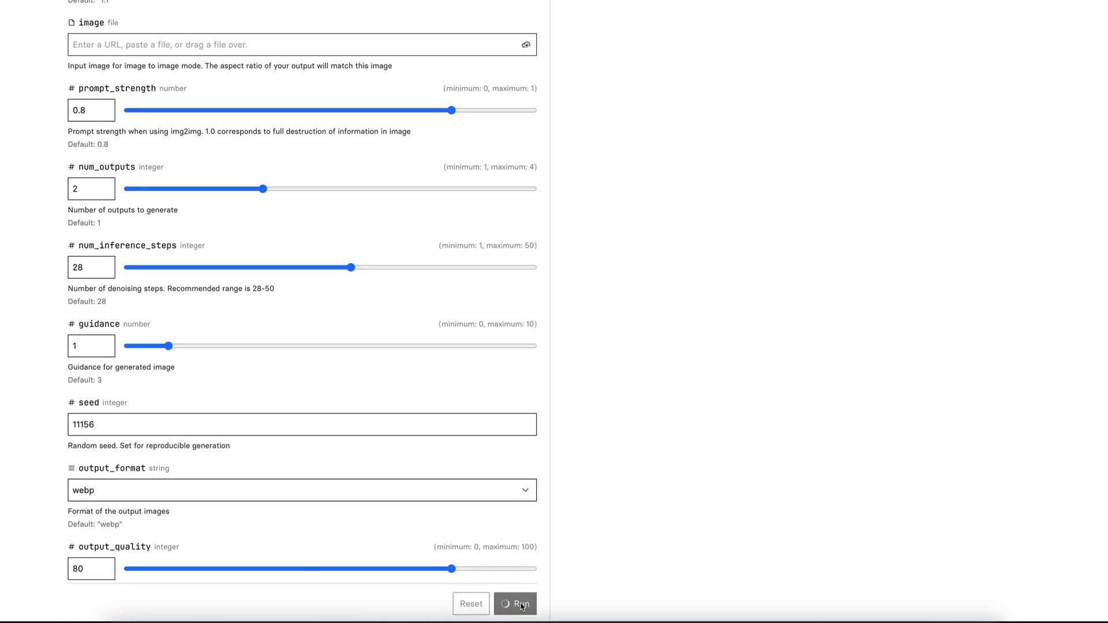
click(515, 604)
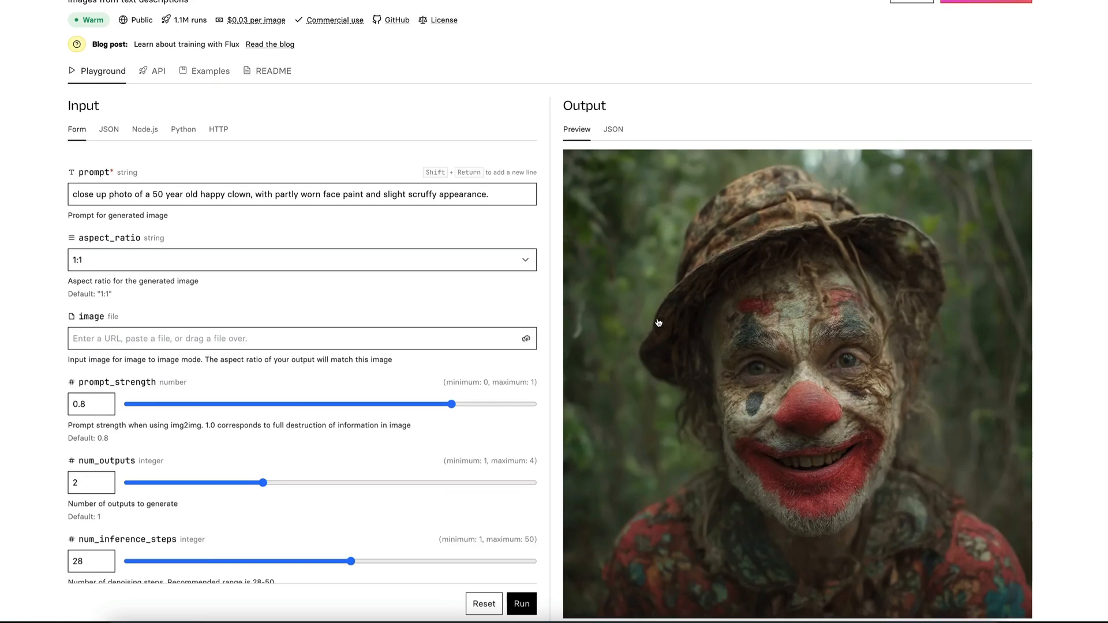
scroll(down, 3)
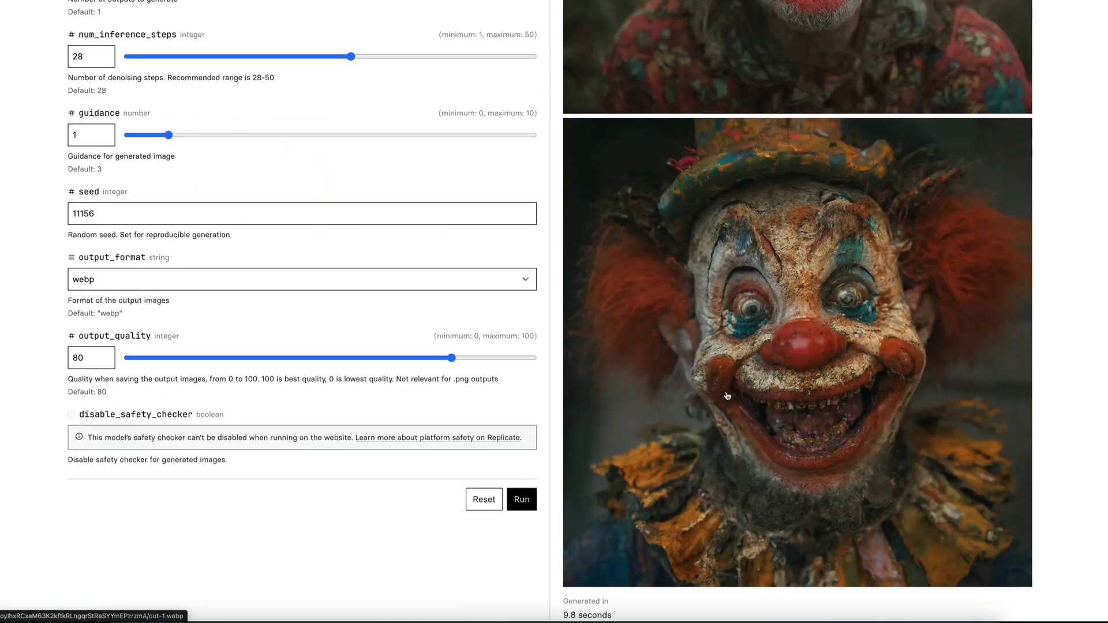
mouse_move(676, 396)
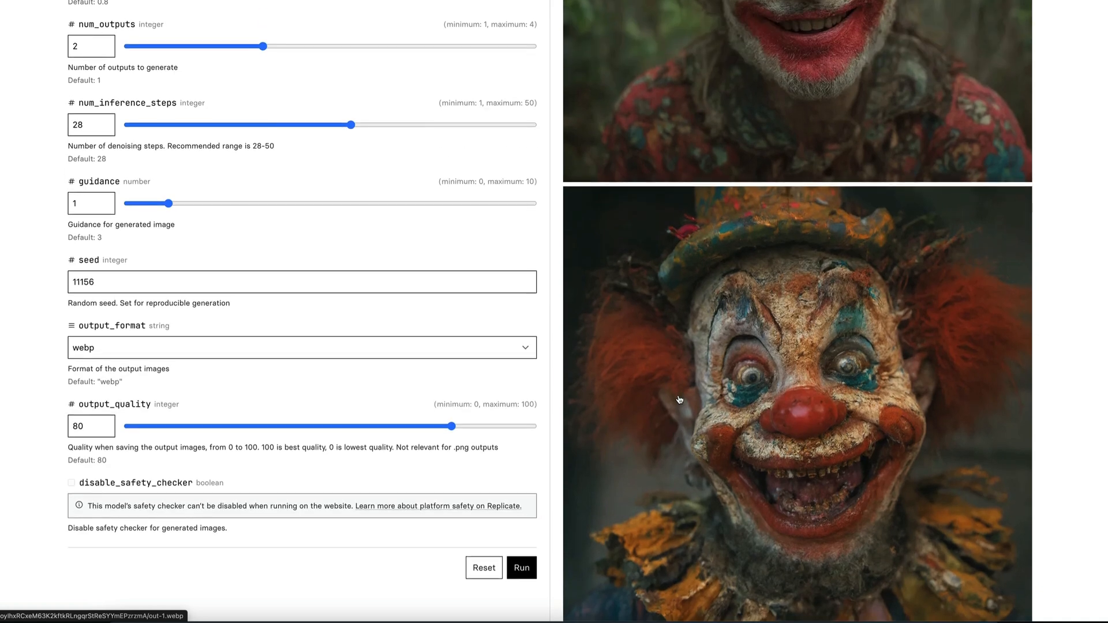
mouse_move(661, 308)
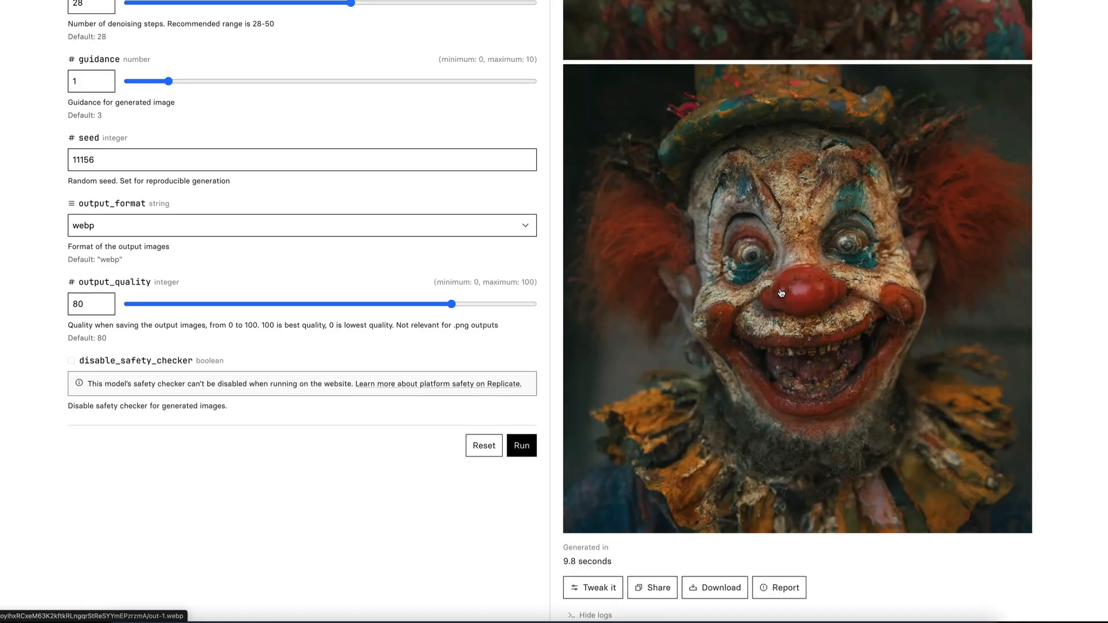
mouse_move(890, 289)
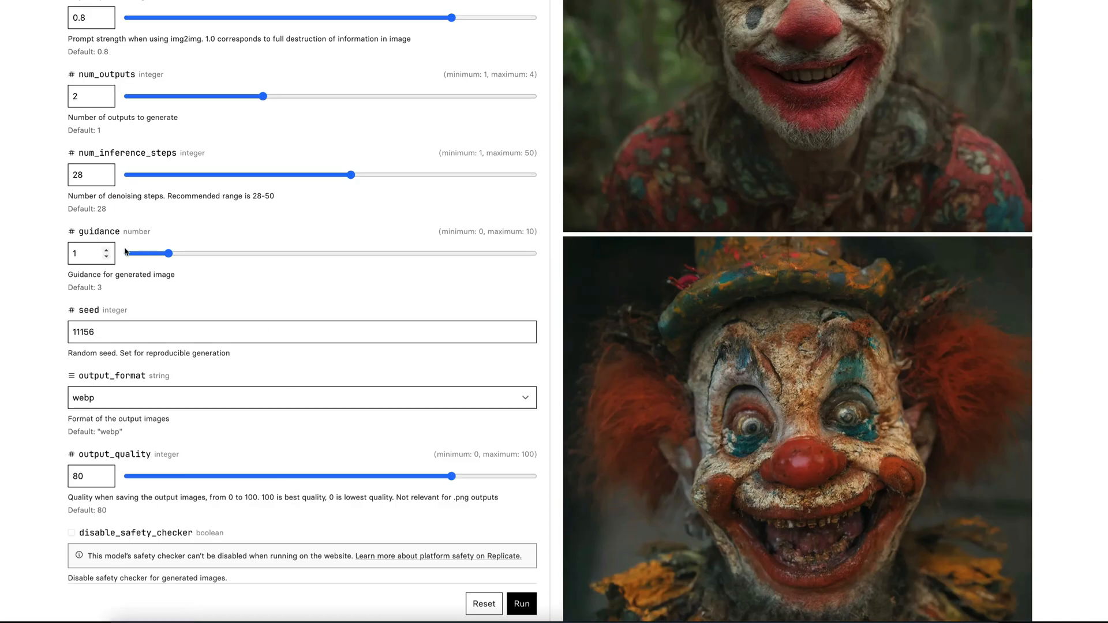
drag(146, 253, 167, 253)
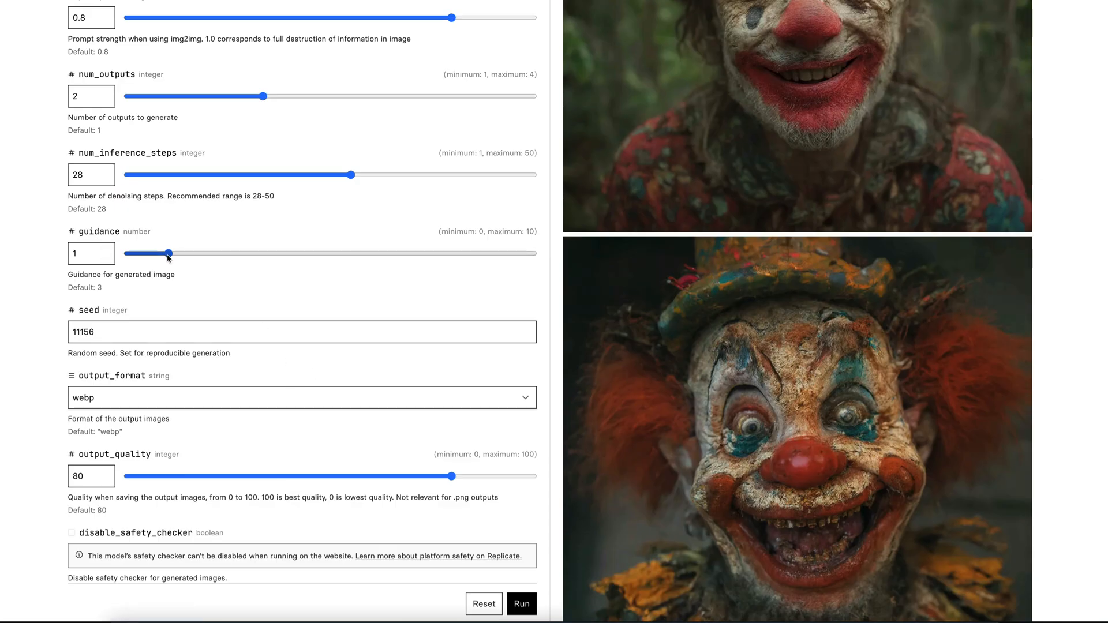